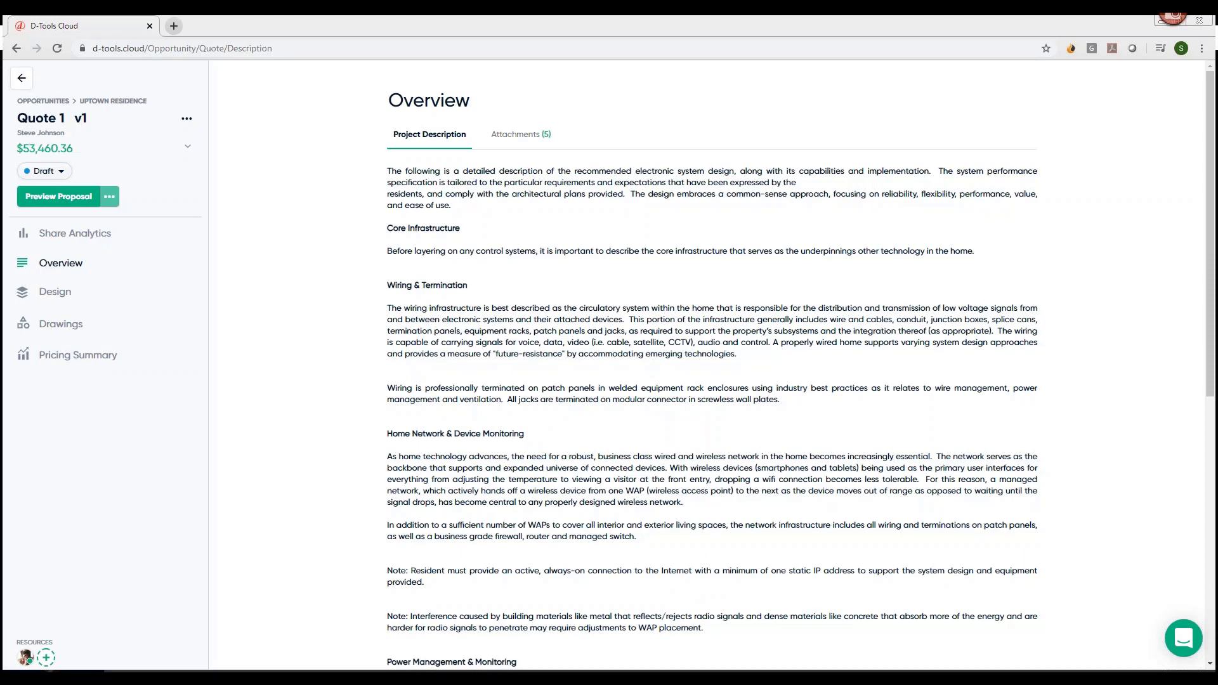
{"action": "mouse_move", "coordinate": [64, 197]}
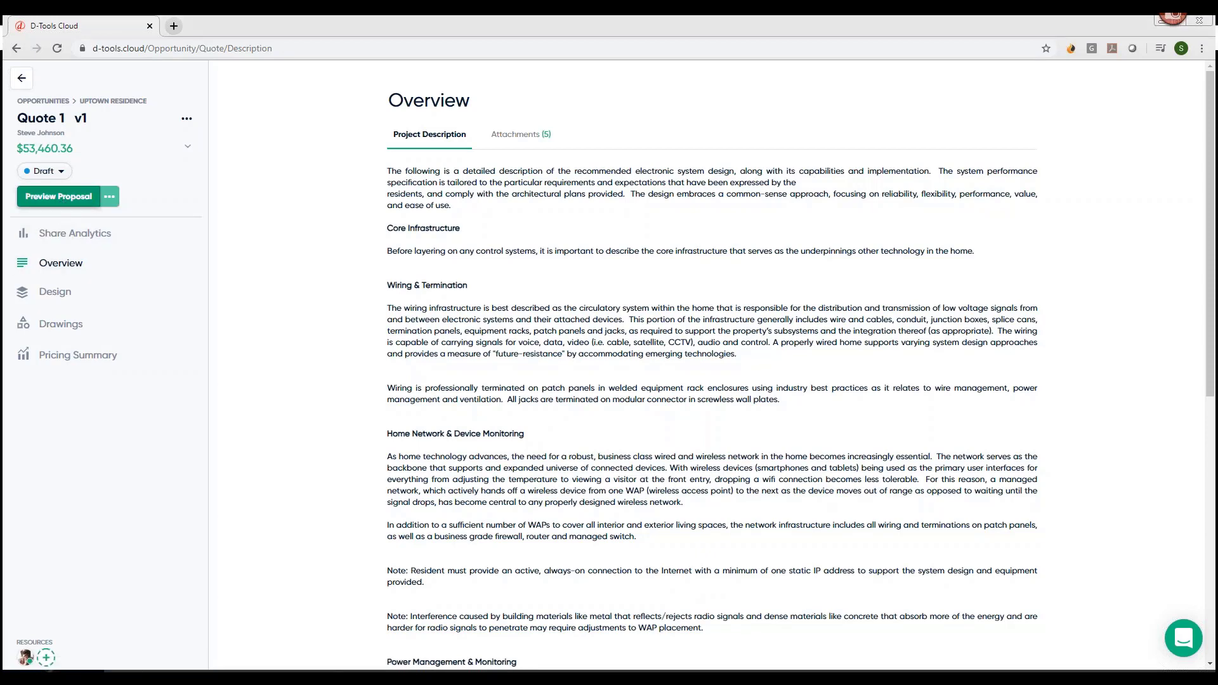
- Open the Preview Proposal view for Quote 1 of Uptown Residence
{"action": "left_click", "coordinate": [58, 197]}
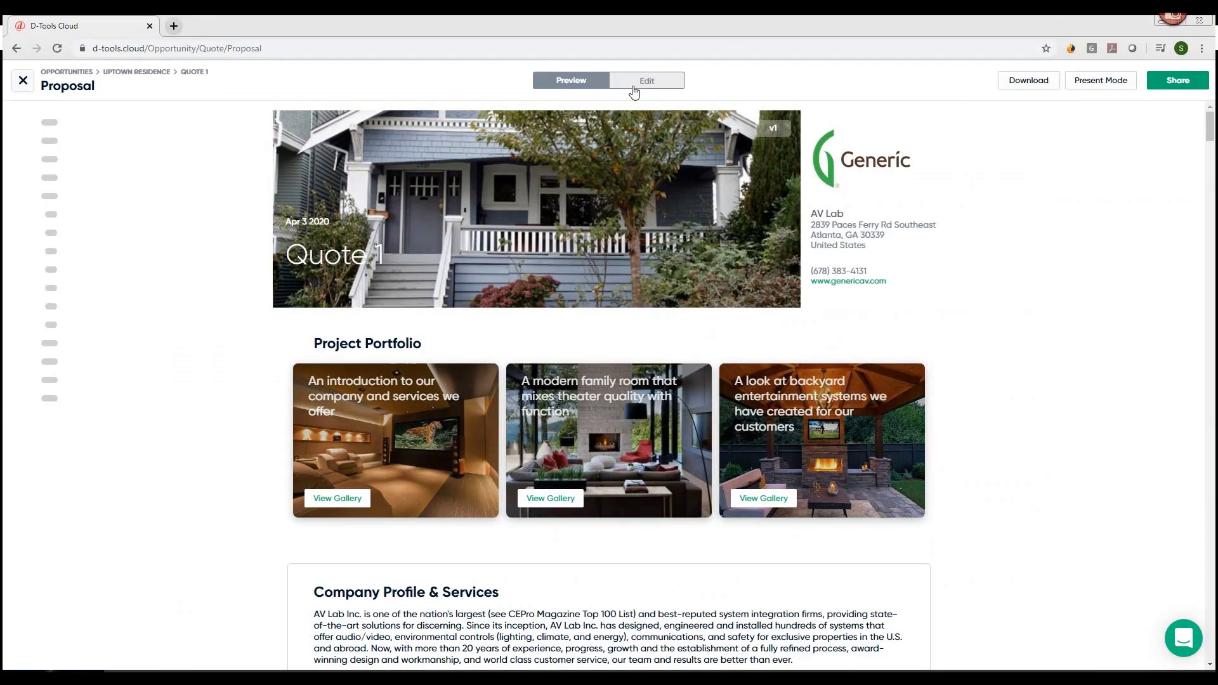
- Turn on editing for the Quote 1 proposal and browse its section list
{"action": "left_click", "coordinate": [646, 80]}
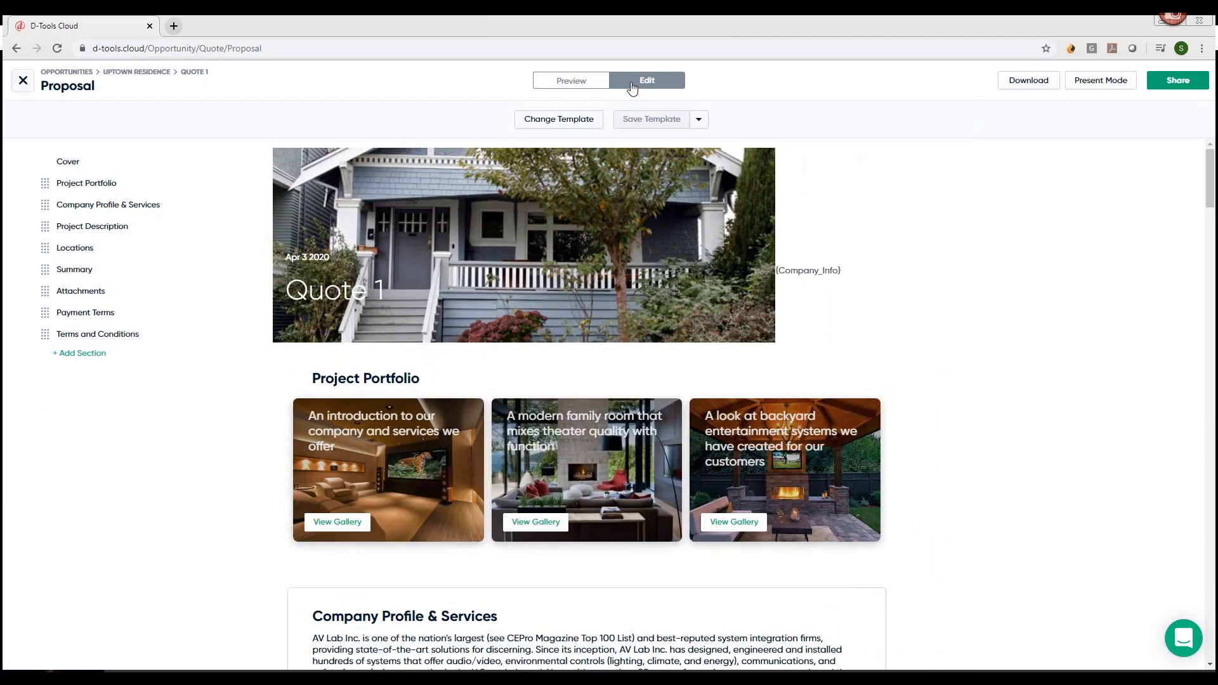
{"action": "mouse_move", "coordinate": [172, 125]}
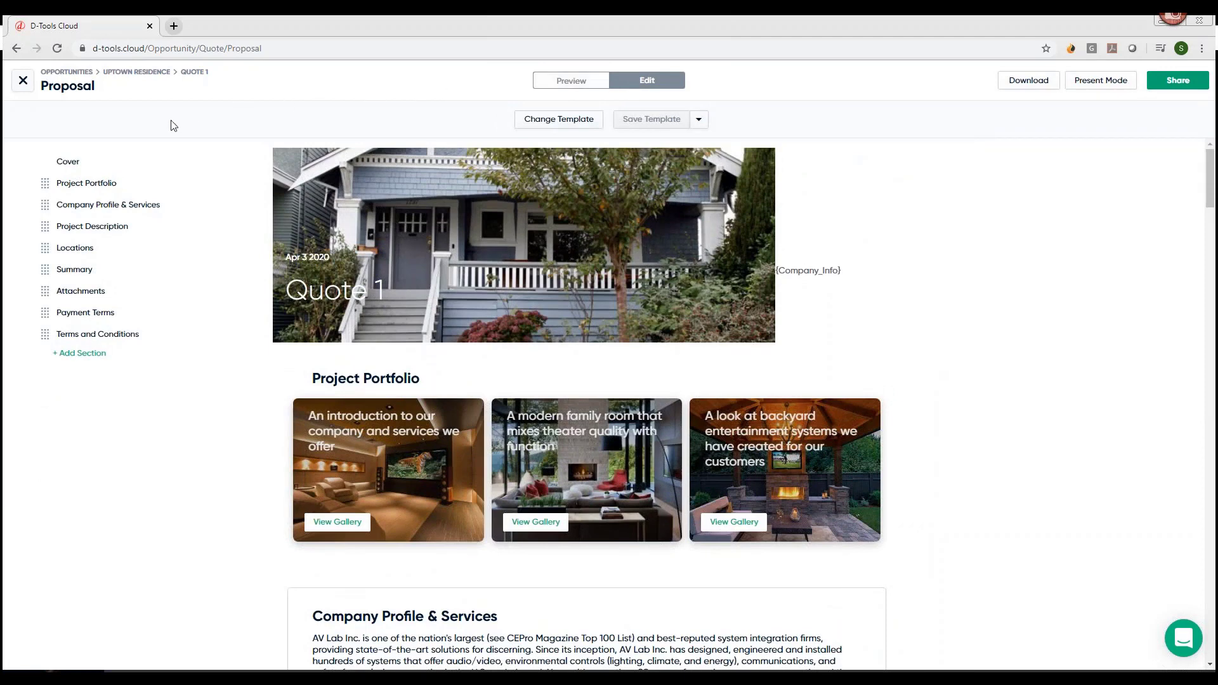
{"action": "mouse_move", "coordinate": [152, 195]}
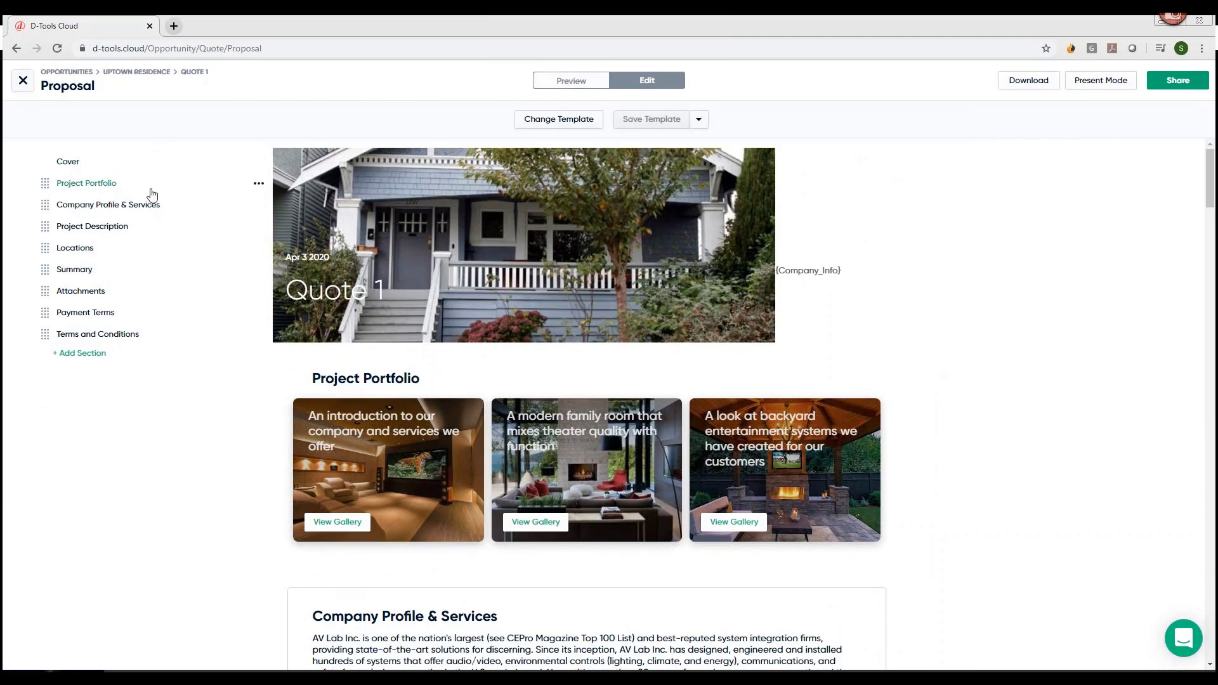
{"action": "mouse_move", "coordinate": [91, 226]}
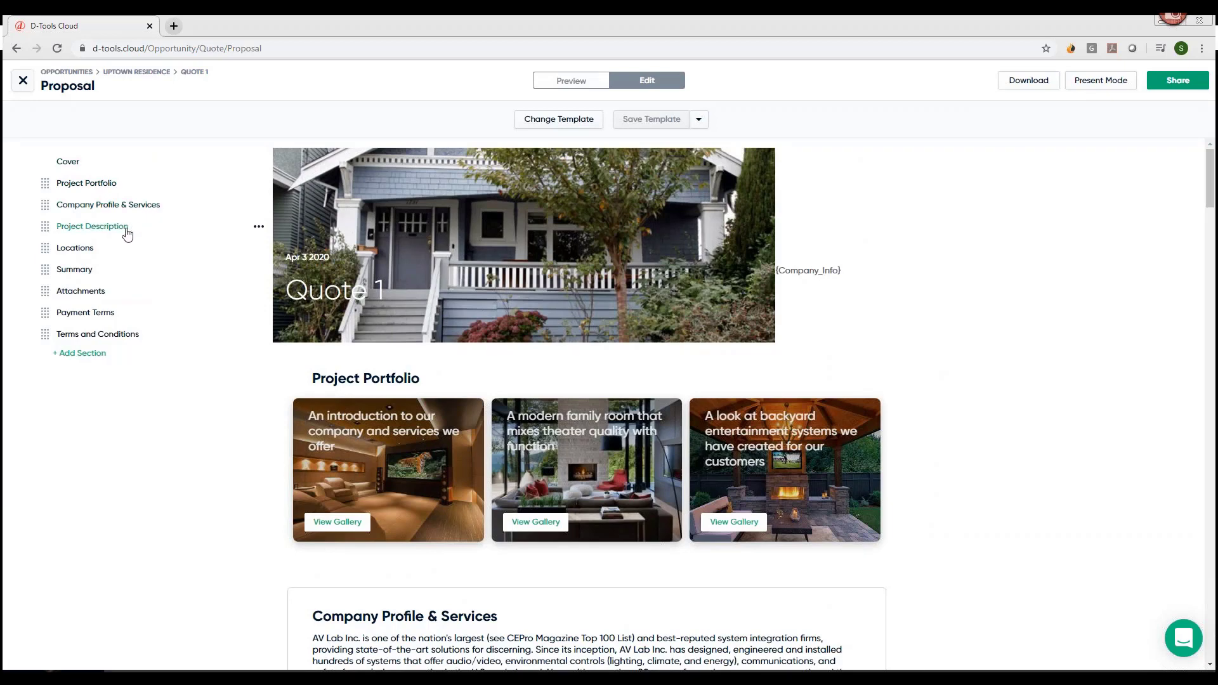
{"action": "mouse_move", "coordinate": [83, 274]}
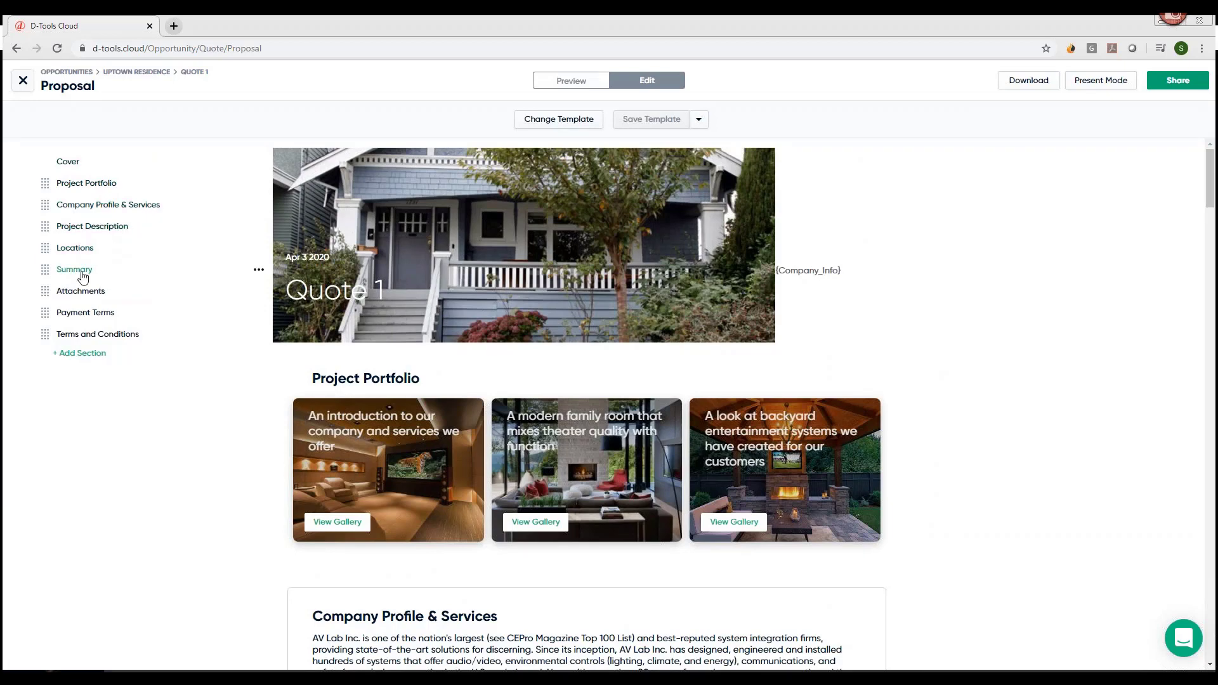
{"action": "left_click_drag", "start_coordinate": [75, 269], "coordinate": [75, 247]}
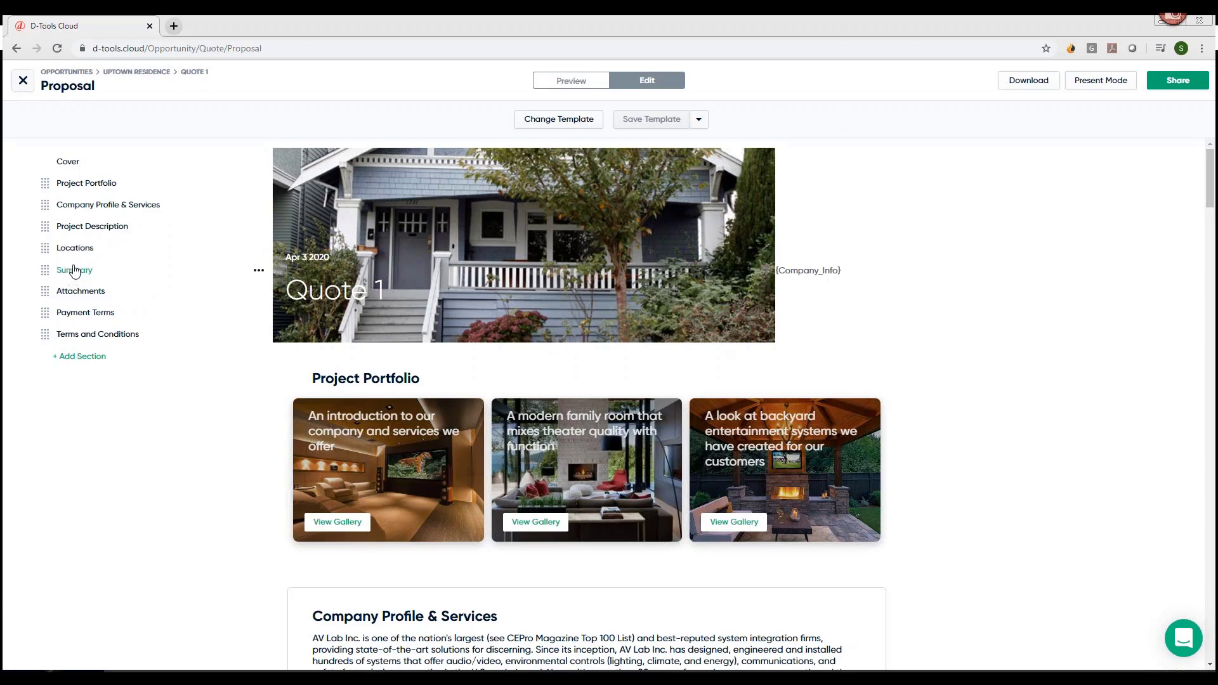
{"action": "mouse_move", "coordinate": [86, 187]}
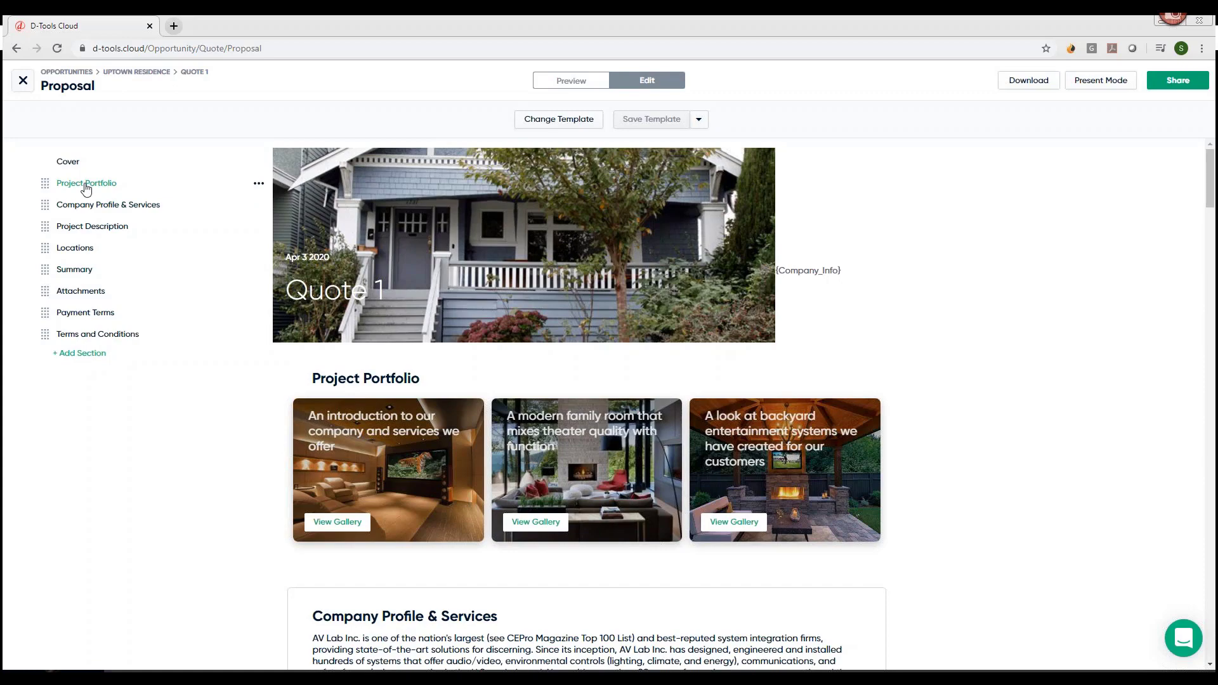
{"action": "scroll", "scroll_direction": "down", "scroll_amount": 3}
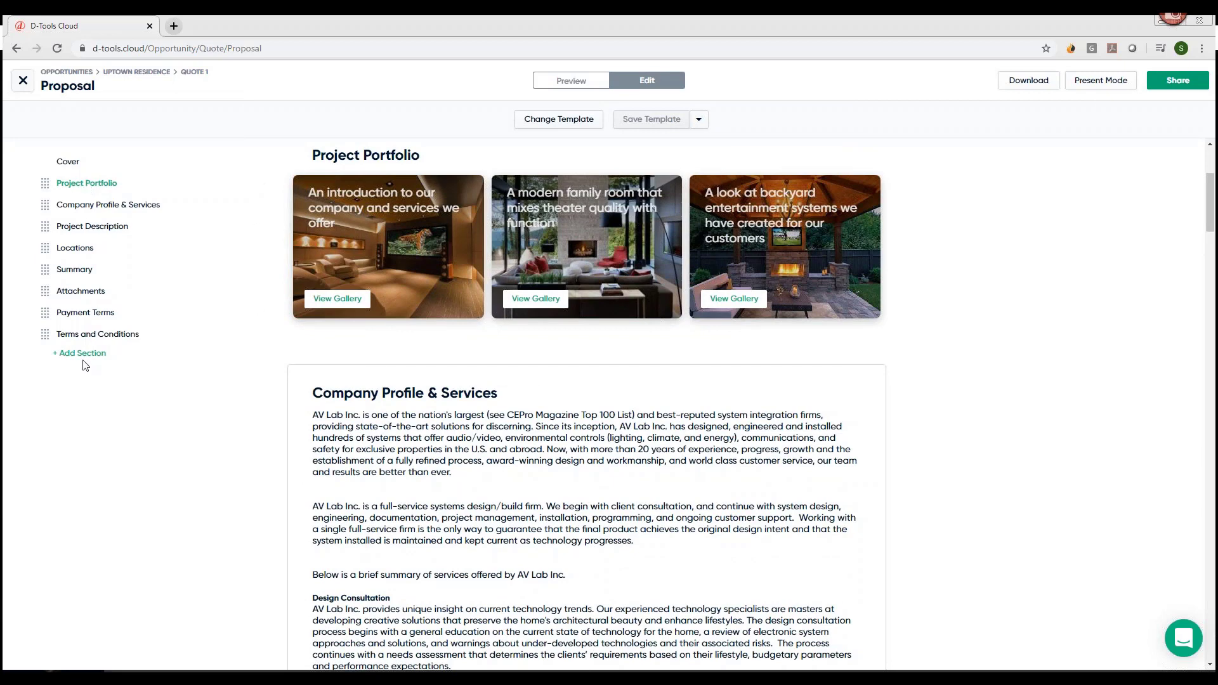
- Open the Add Section panel listing available section types
{"action": "left_click", "coordinate": [80, 353]}
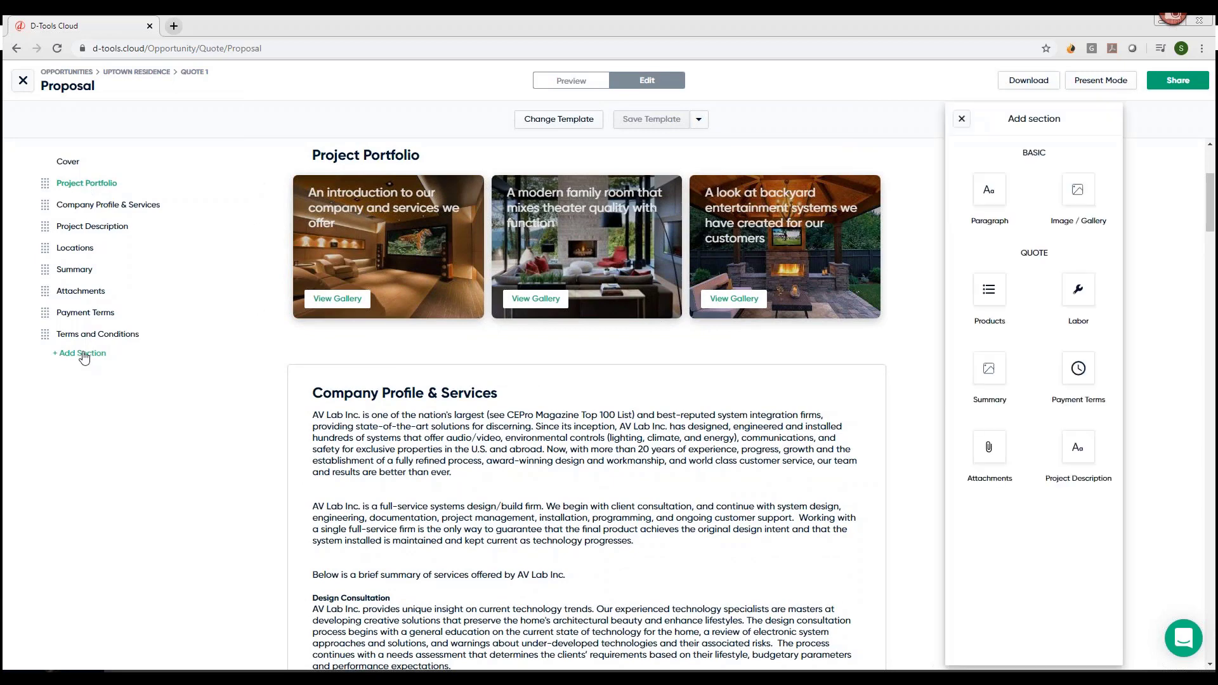
{"action": "mouse_move", "coordinate": [980, 240]}
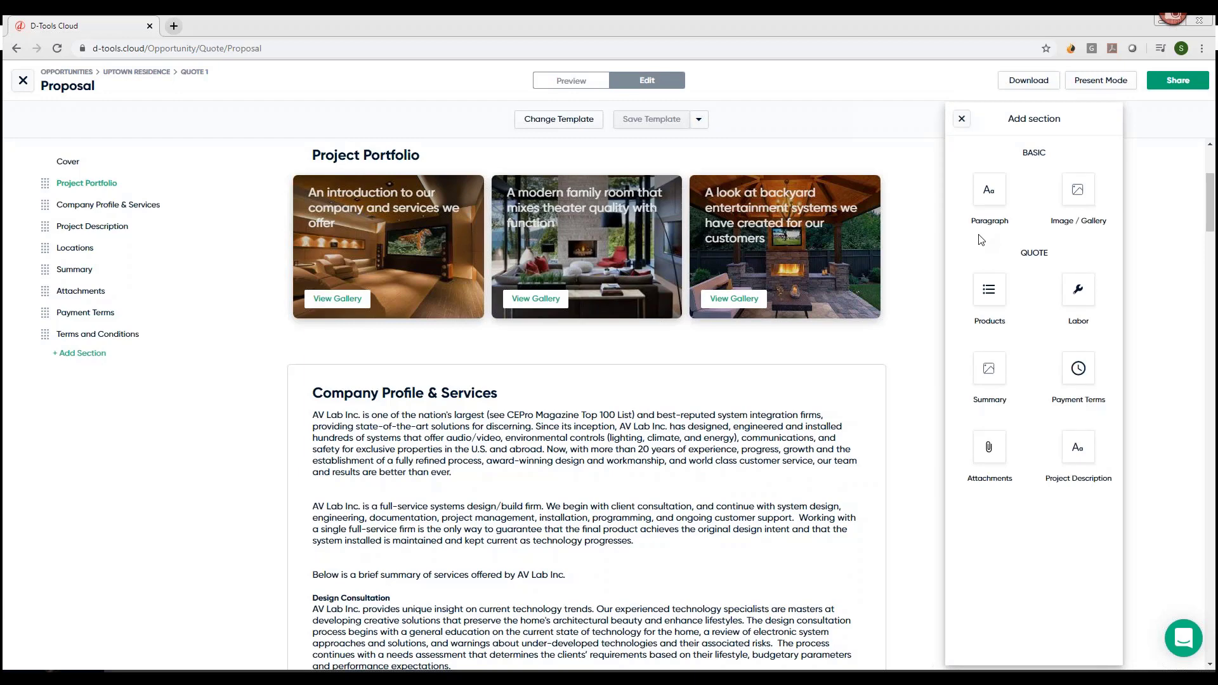
{"action": "mouse_move", "coordinate": [1080, 226]}
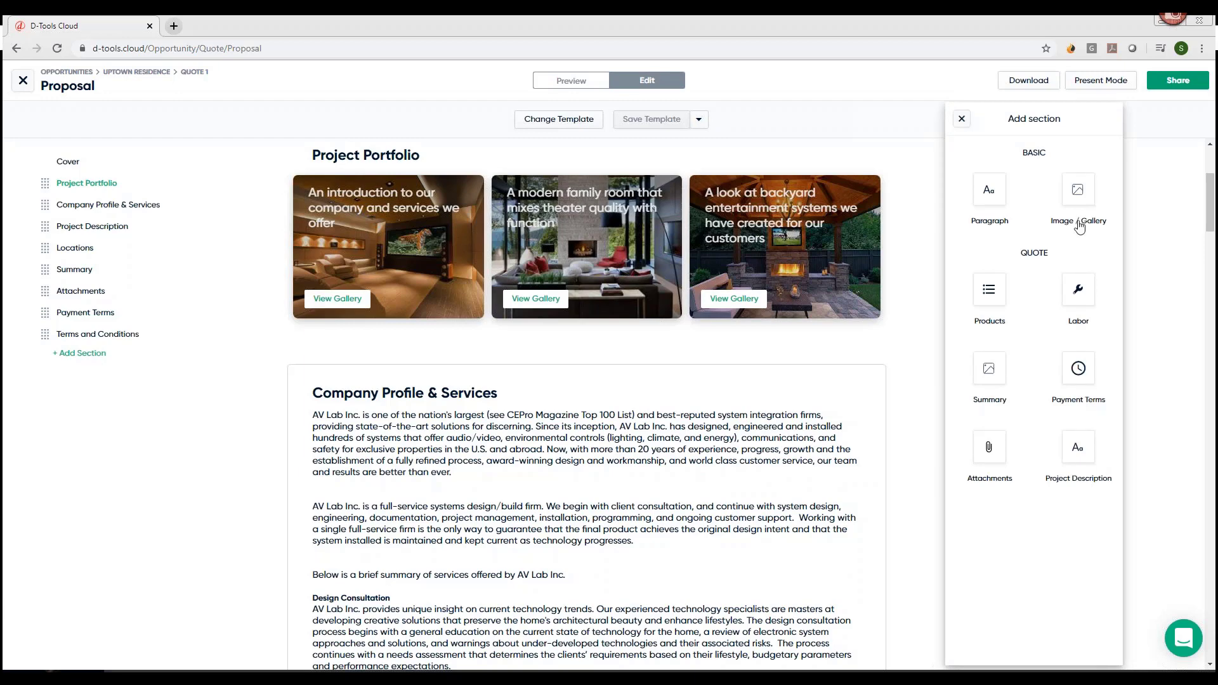
{"action": "mouse_move", "coordinate": [1085, 232]}
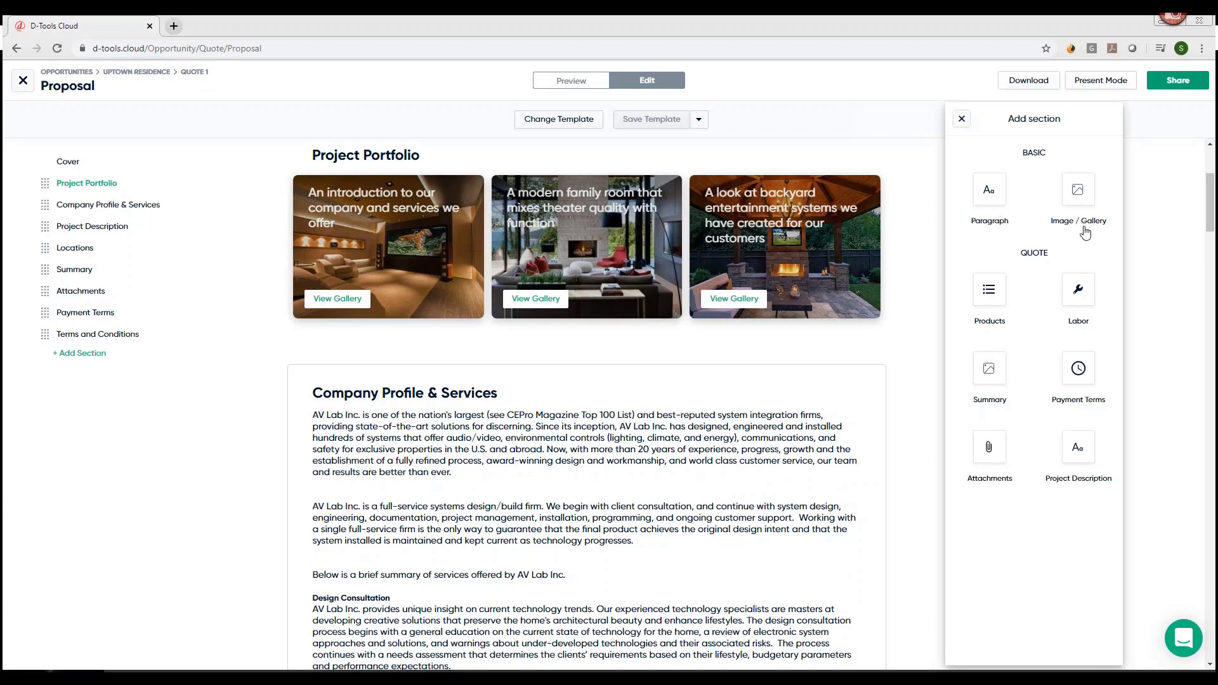
{"action": "mouse_move", "coordinate": [1092, 478]}
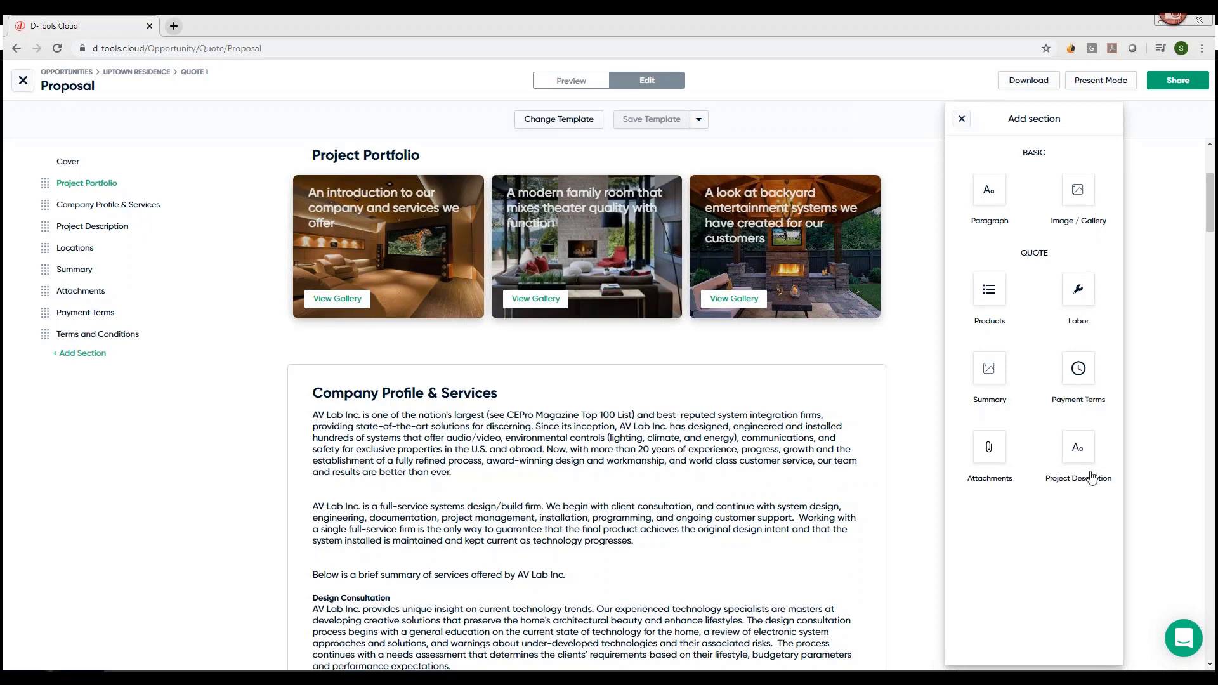
{"action": "mouse_move", "coordinate": [1092, 503]}
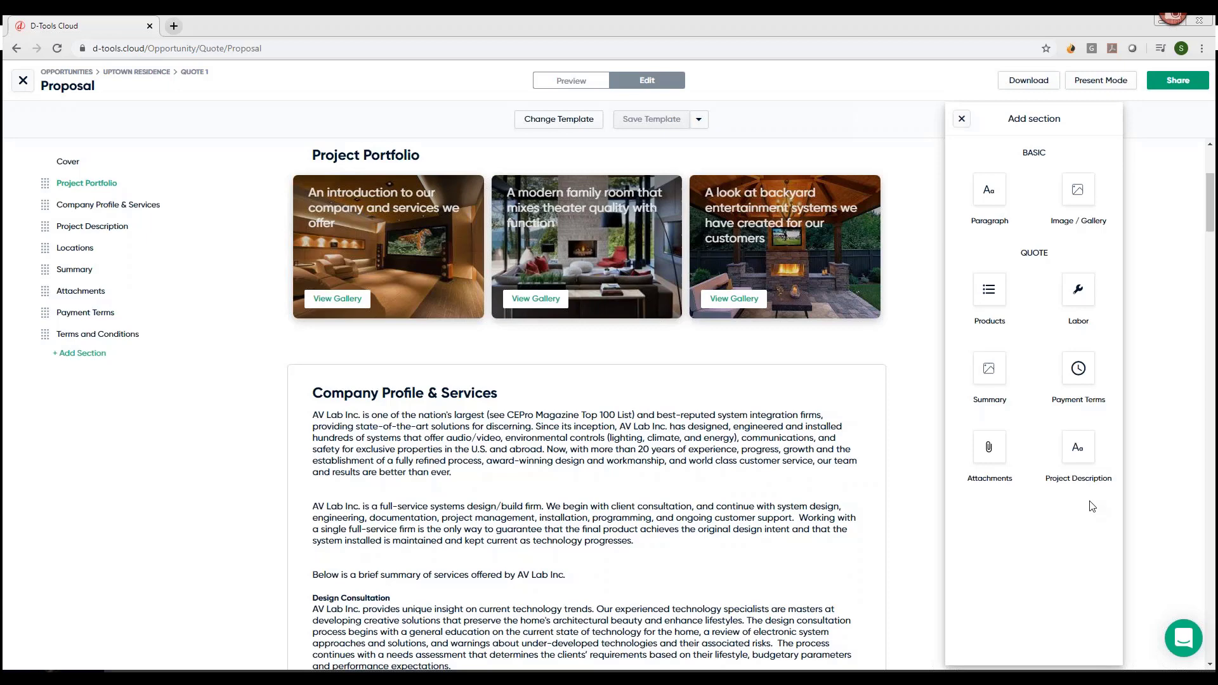
{"action": "mouse_move", "coordinate": [997, 206]}
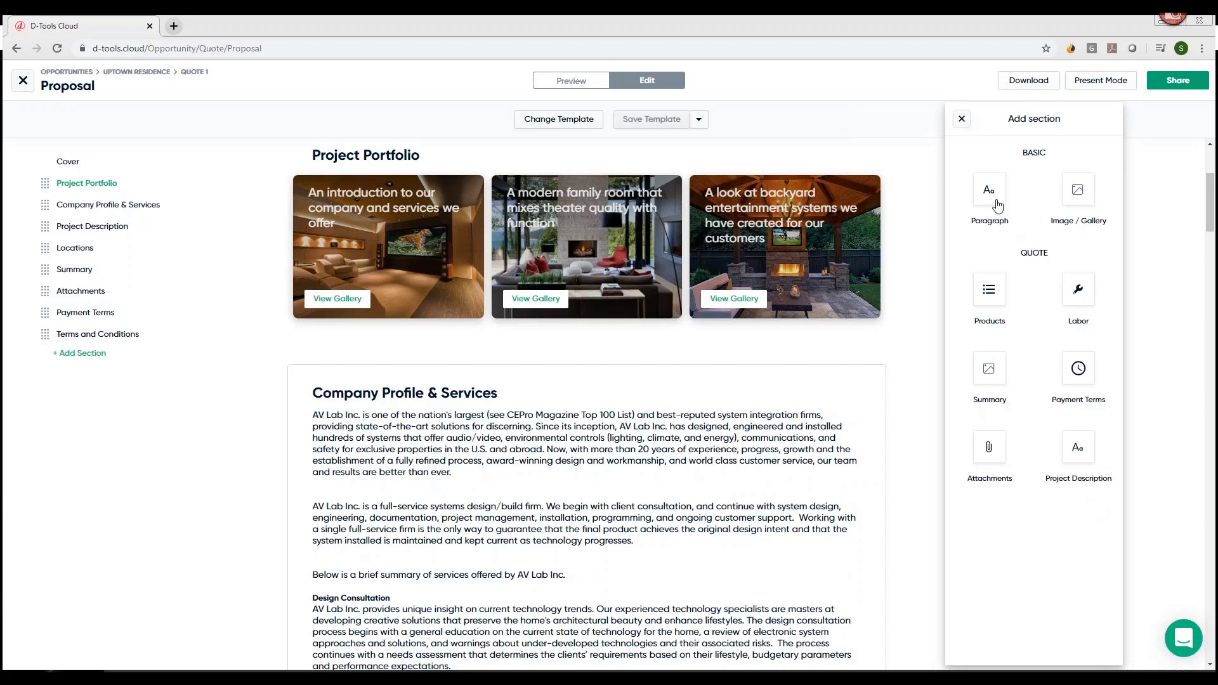
- Add a Paragraph section titled 'Scope of Work' with description 'Needs Analysis'
{"action": "left_click", "coordinate": [989, 194]}
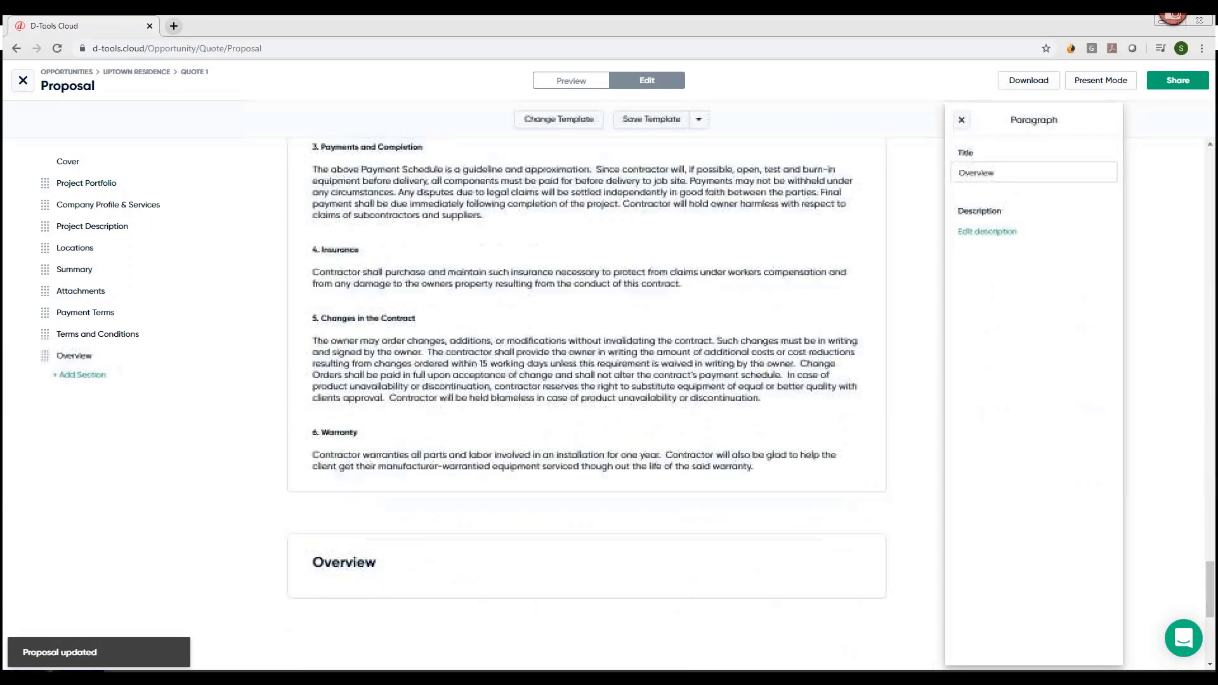
{"action": "triple_click", "coordinate": [1034, 173]}
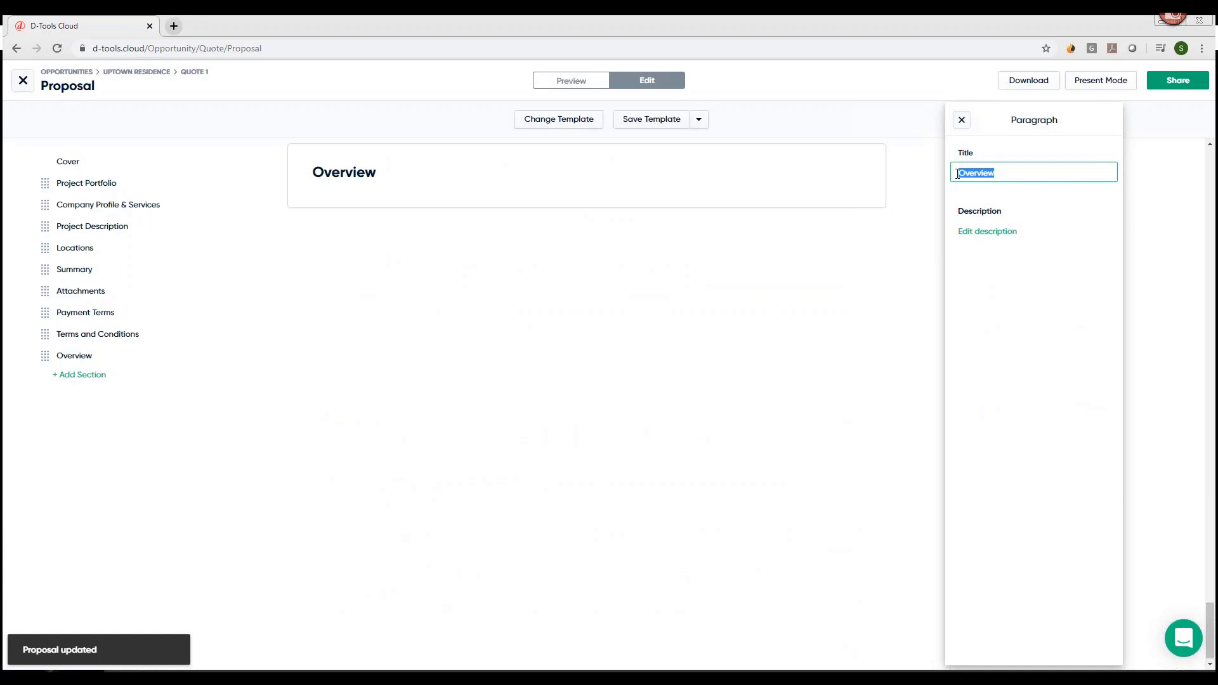
{"action": "type", "text": "Scope of Work"}
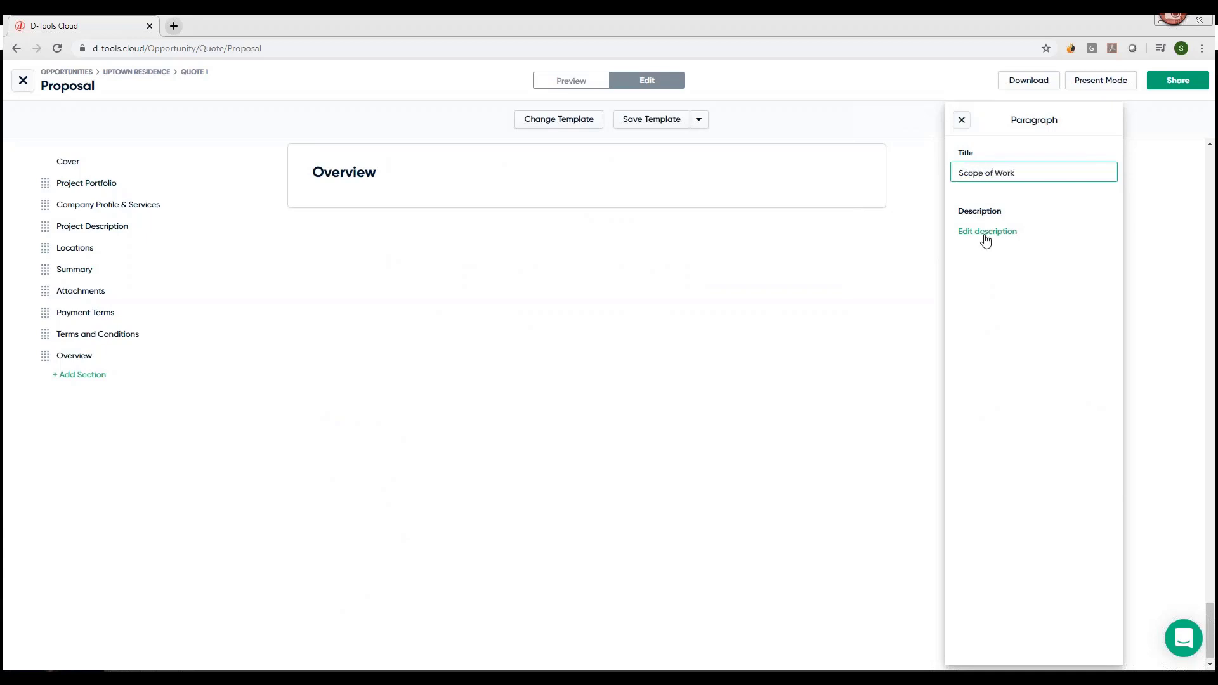
{"action": "left_click", "coordinate": [987, 231]}
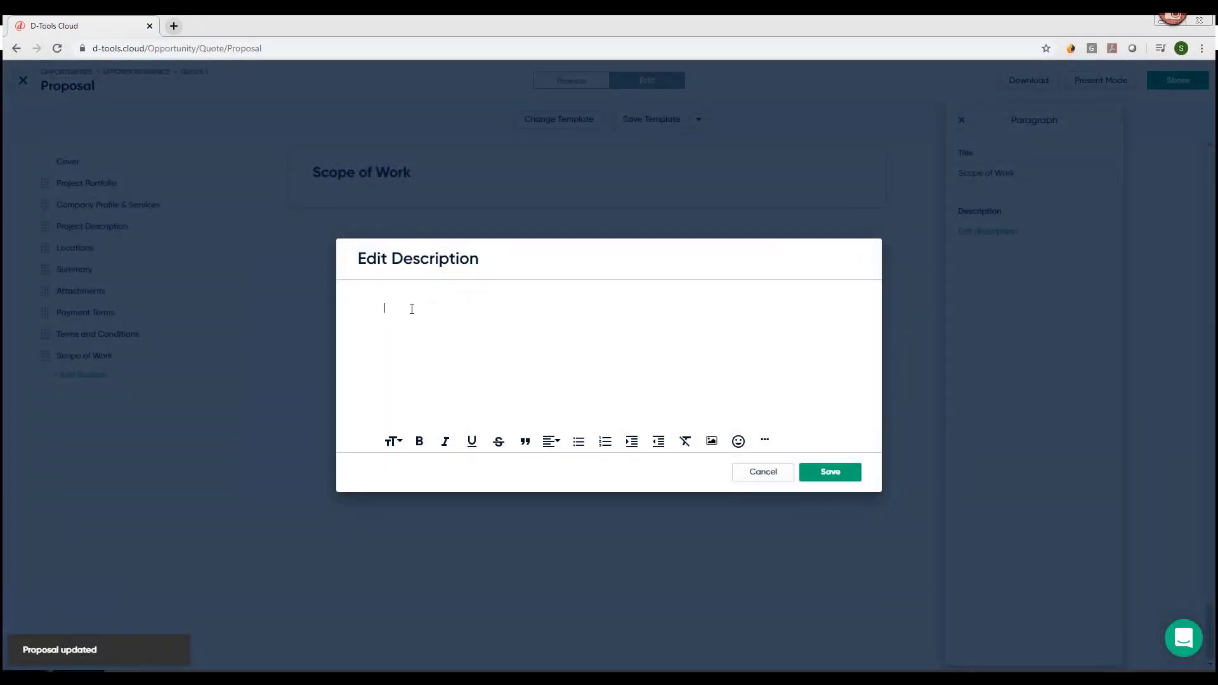
{"action": "type", "text": "Needs"}
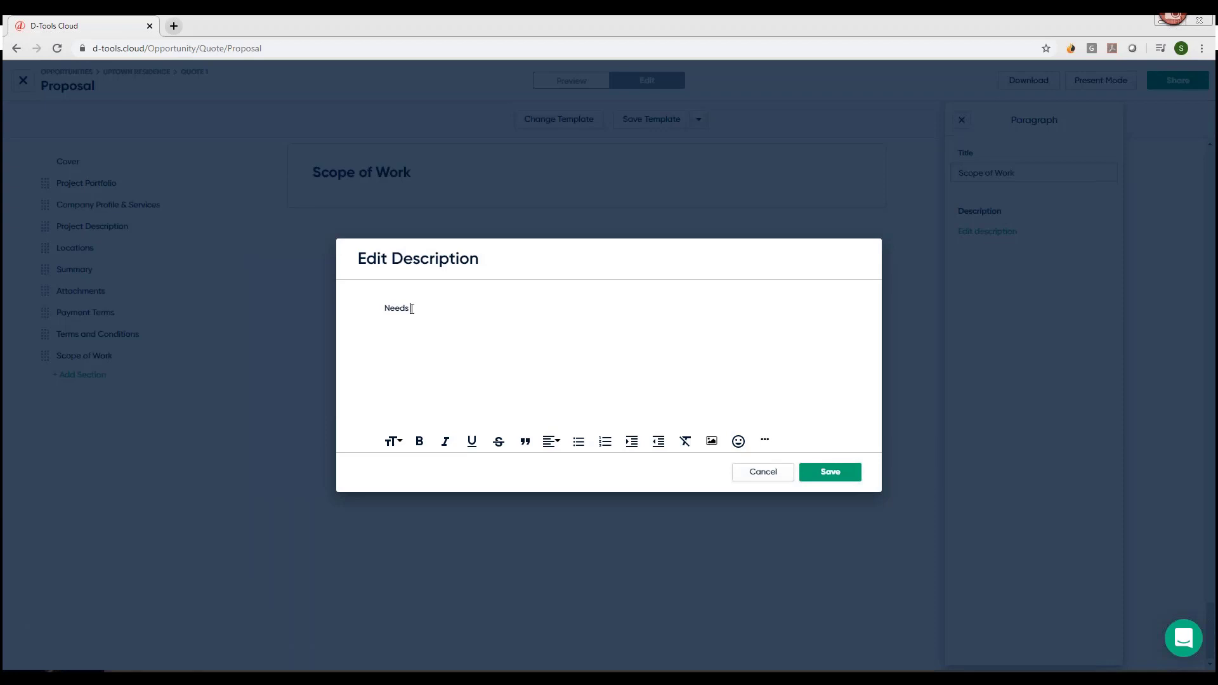
{"action": "type", "text": "Analysis"}
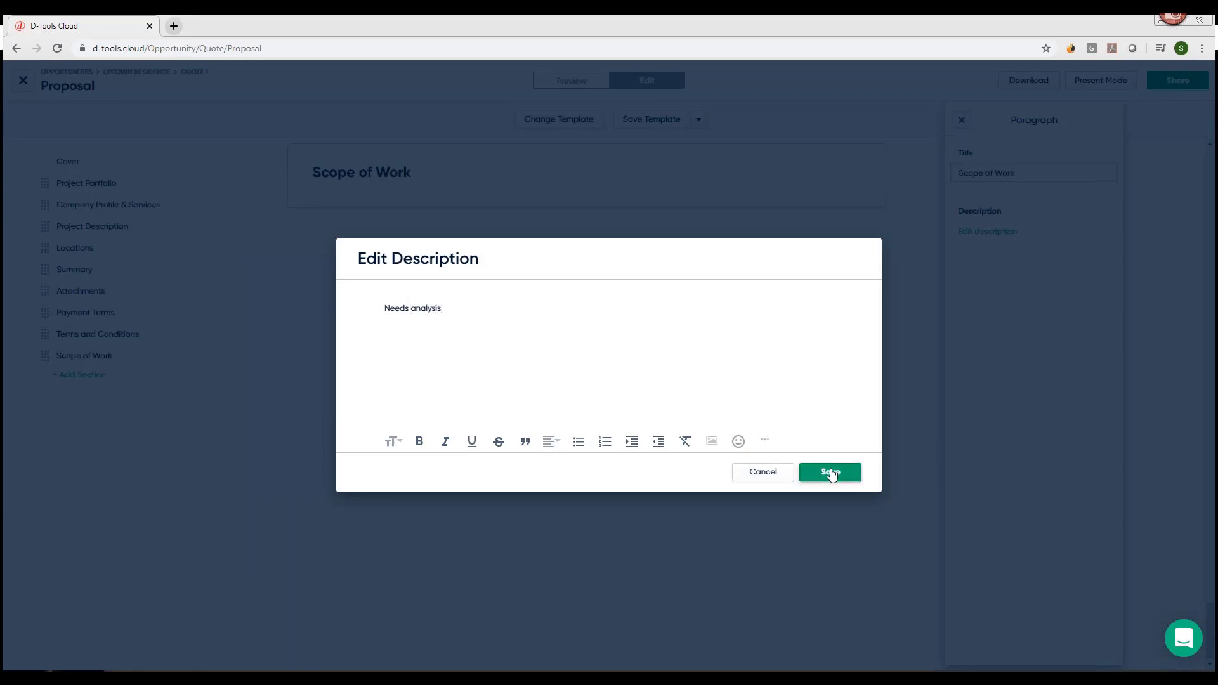
{"action": "left_click", "coordinate": [830, 471]}
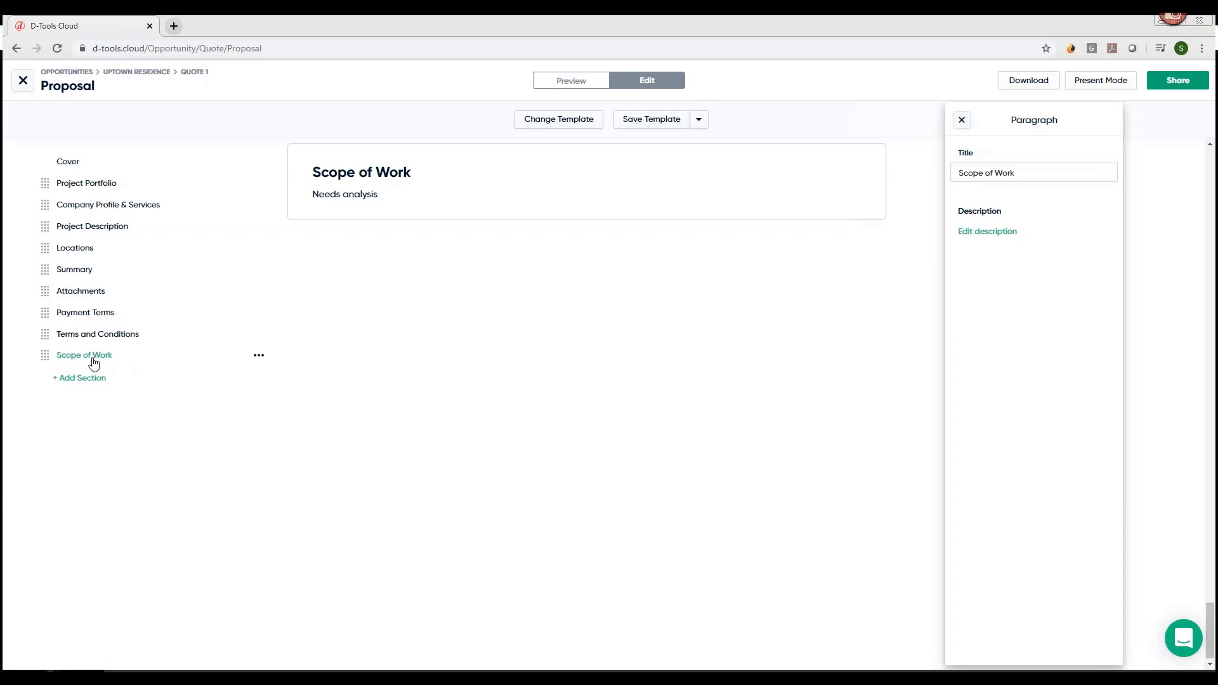
{"action": "mouse_move", "coordinate": [76, 365]}
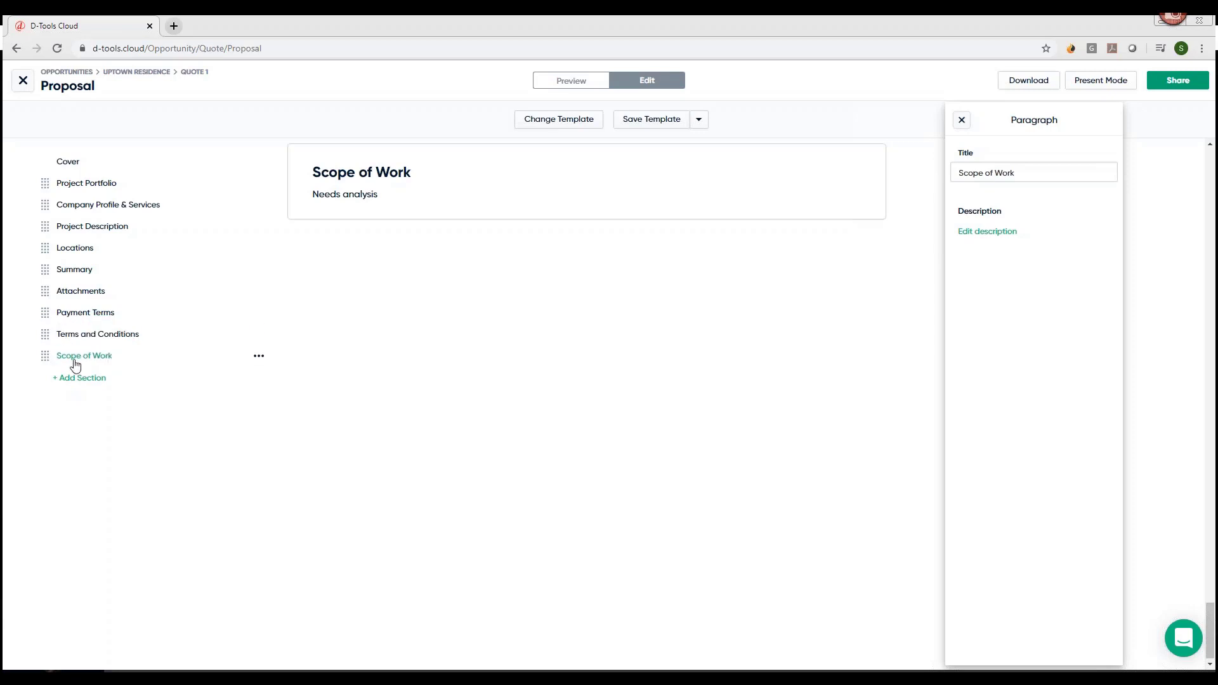
{"action": "mouse_move", "coordinate": [664, 359]}
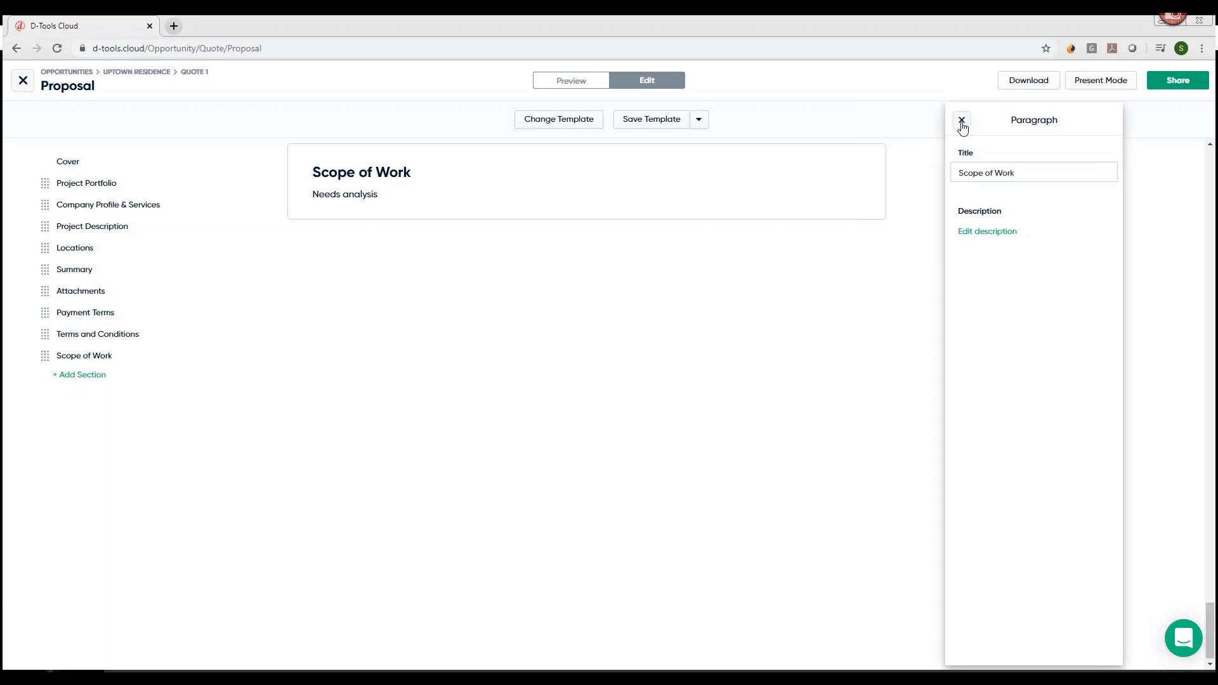
- Add an Image / Gallery section titled 'Site Survey' after Scope of Work
{"action": "left_click", "coordinate": [962, 120]}
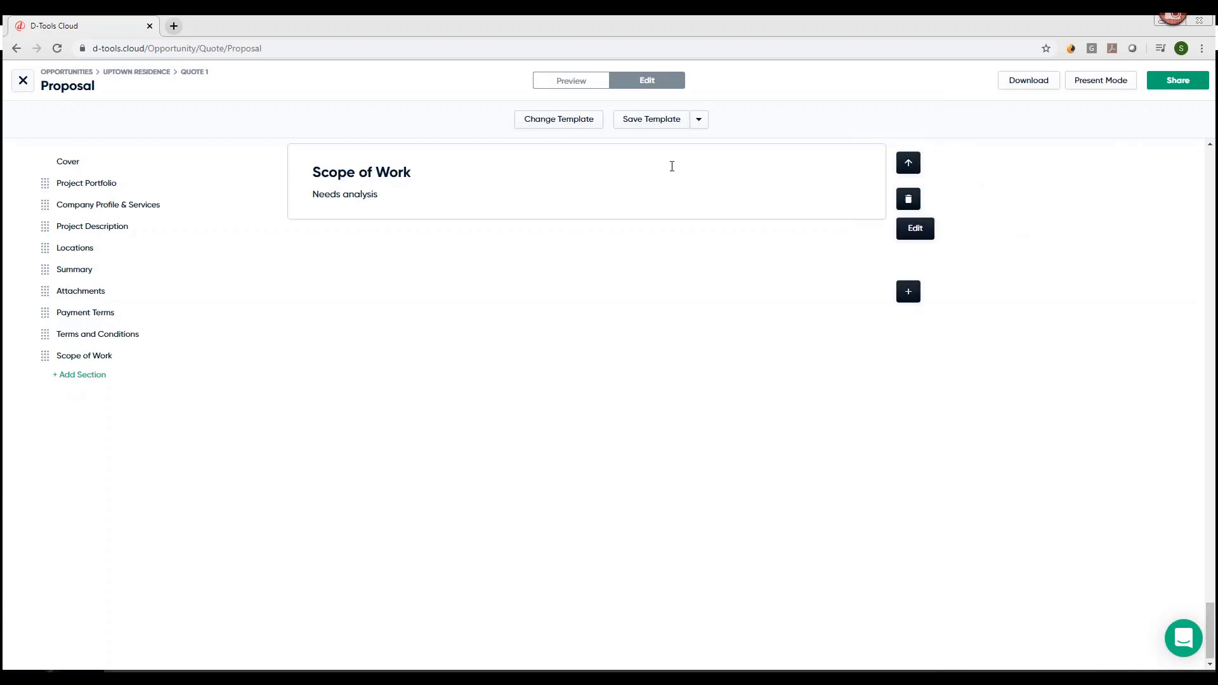
{"action": "left_click", "coordinate": [908, 292]}
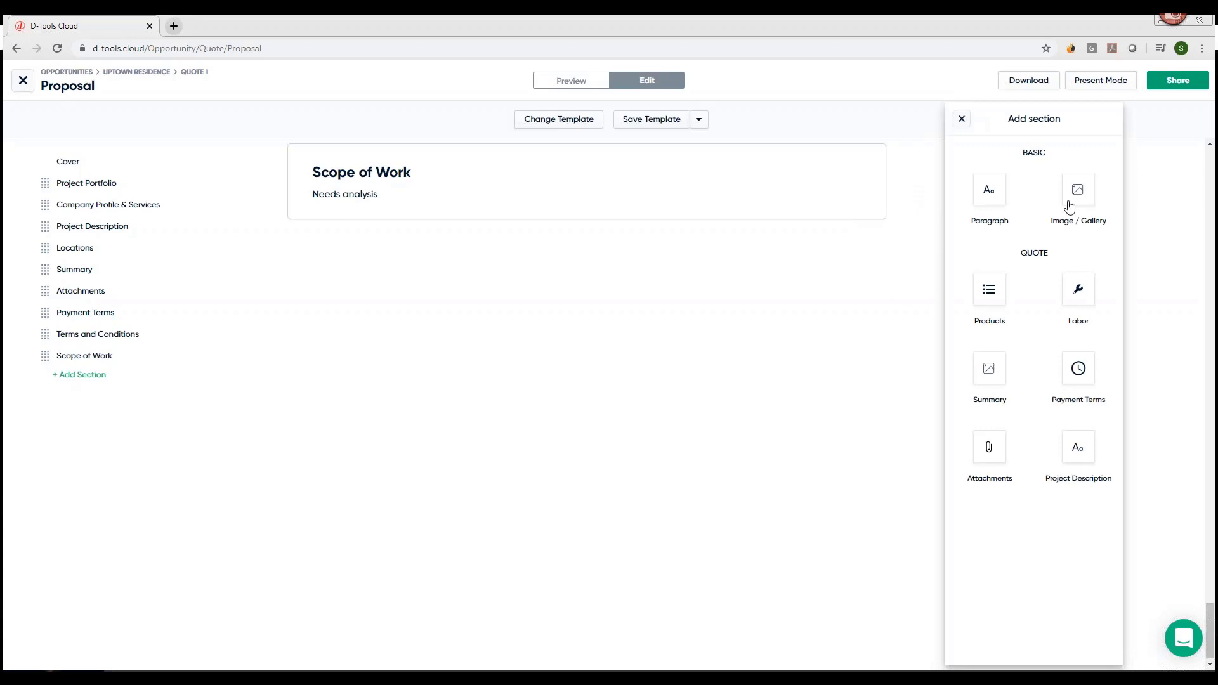
{"action": "left_click", "coordinate": [1078, 189]}
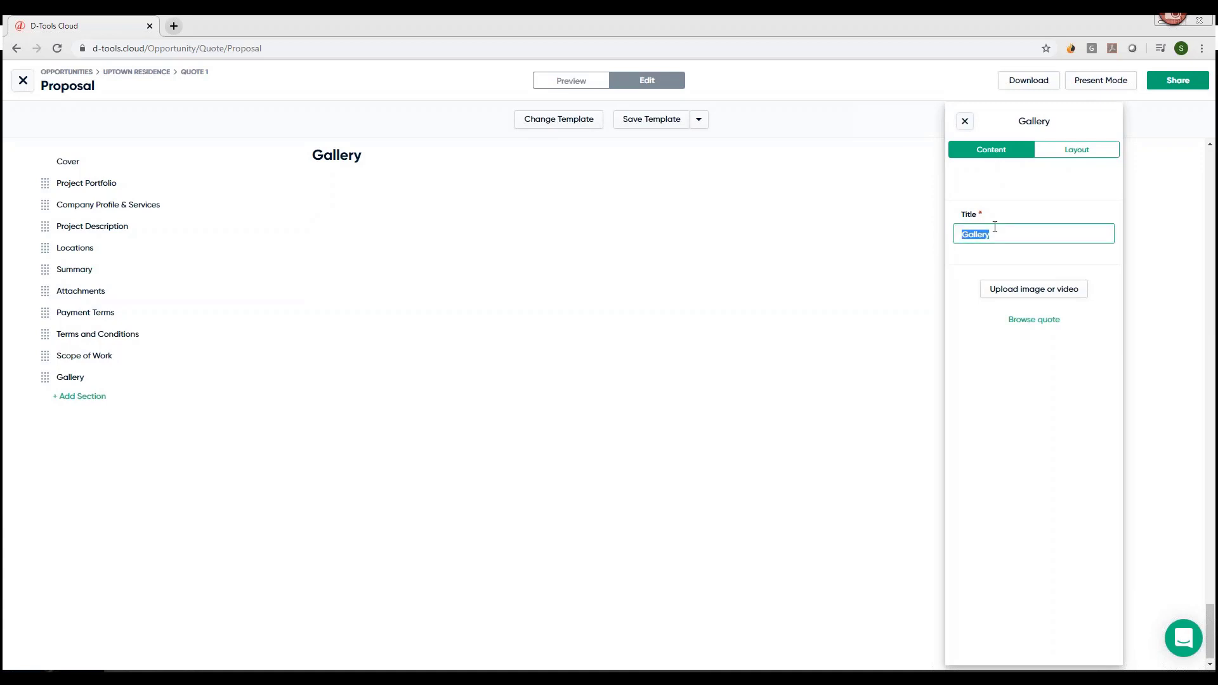
{"action": "type", "text": "Site"}
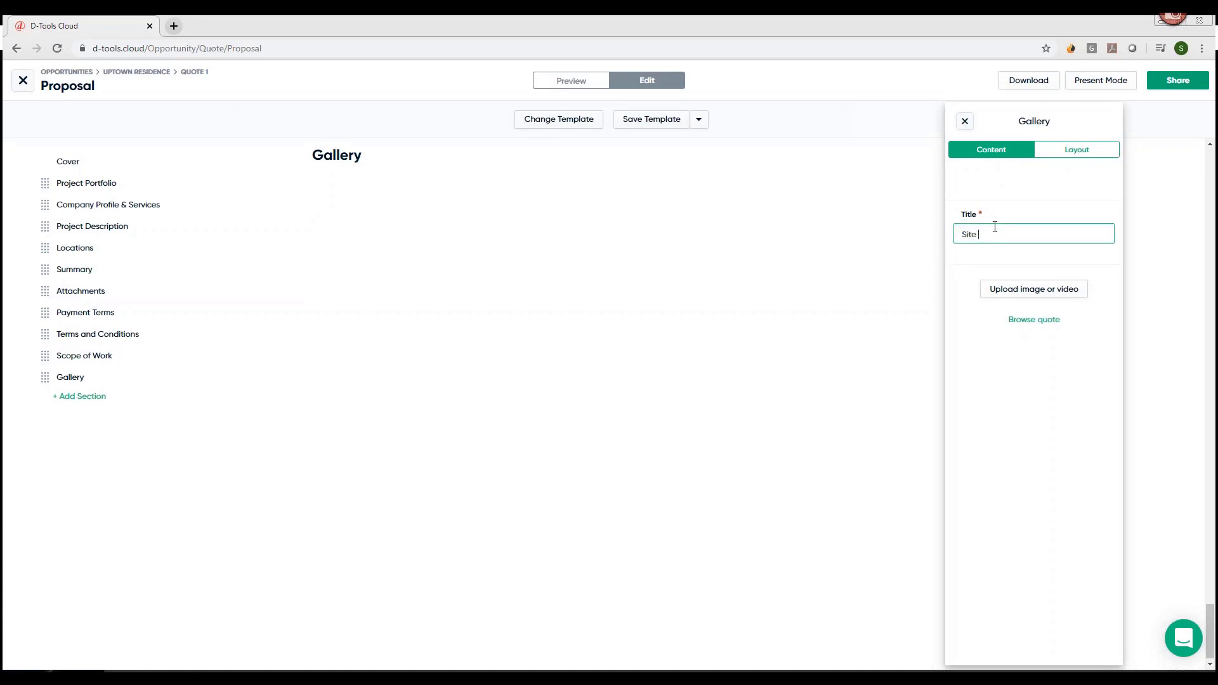
{"action": "type", "text": "Survey"}
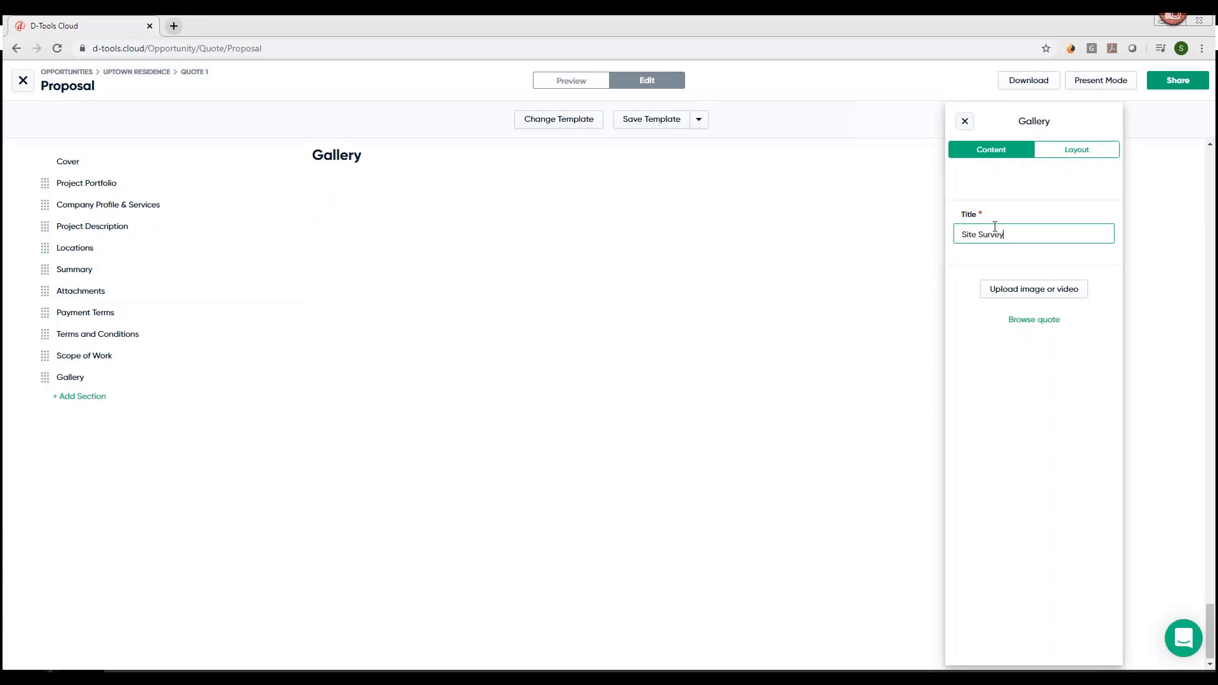
{"action": "mouse_move", "coordinate": [1045, 308]}
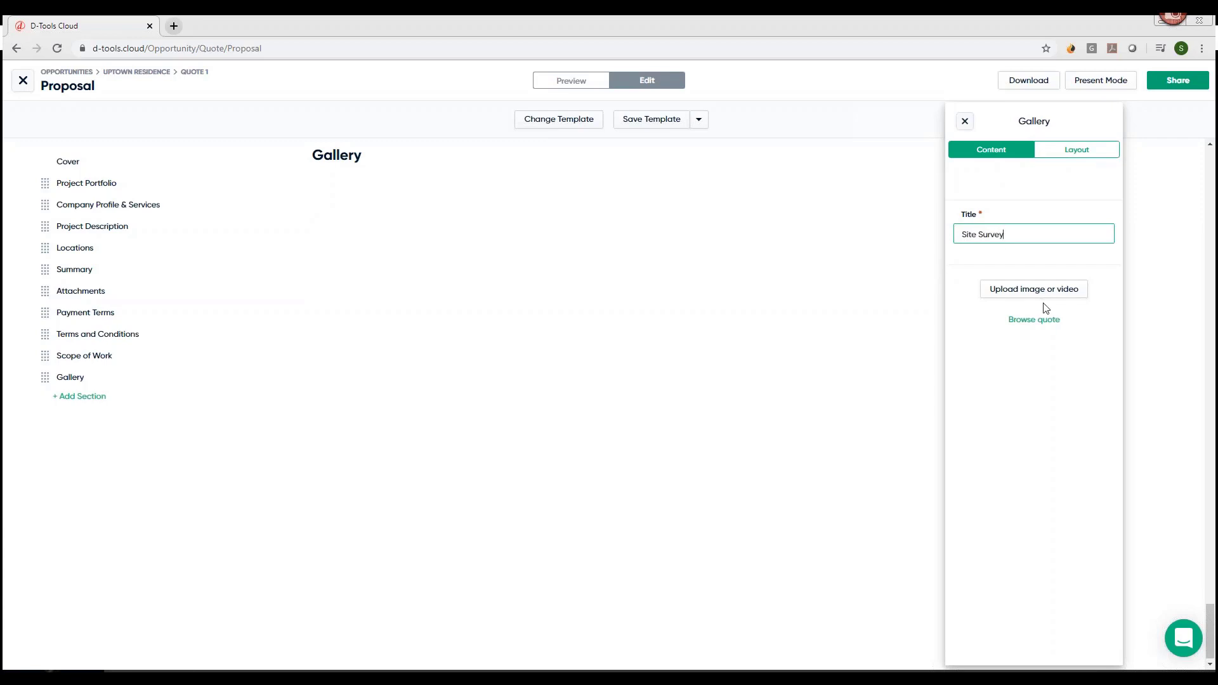
{"action": "mouse_move", "coordinate": [1034, 299]}
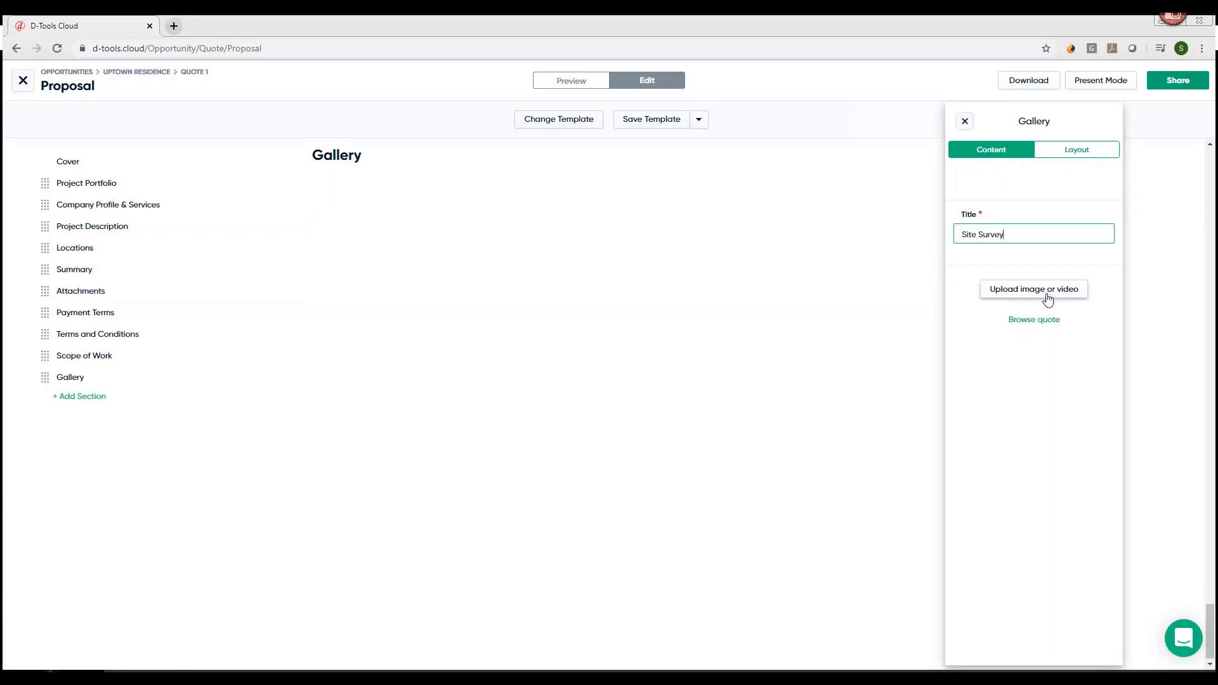
{"action": "mouse_move", "coordinate": [1040, 328]}
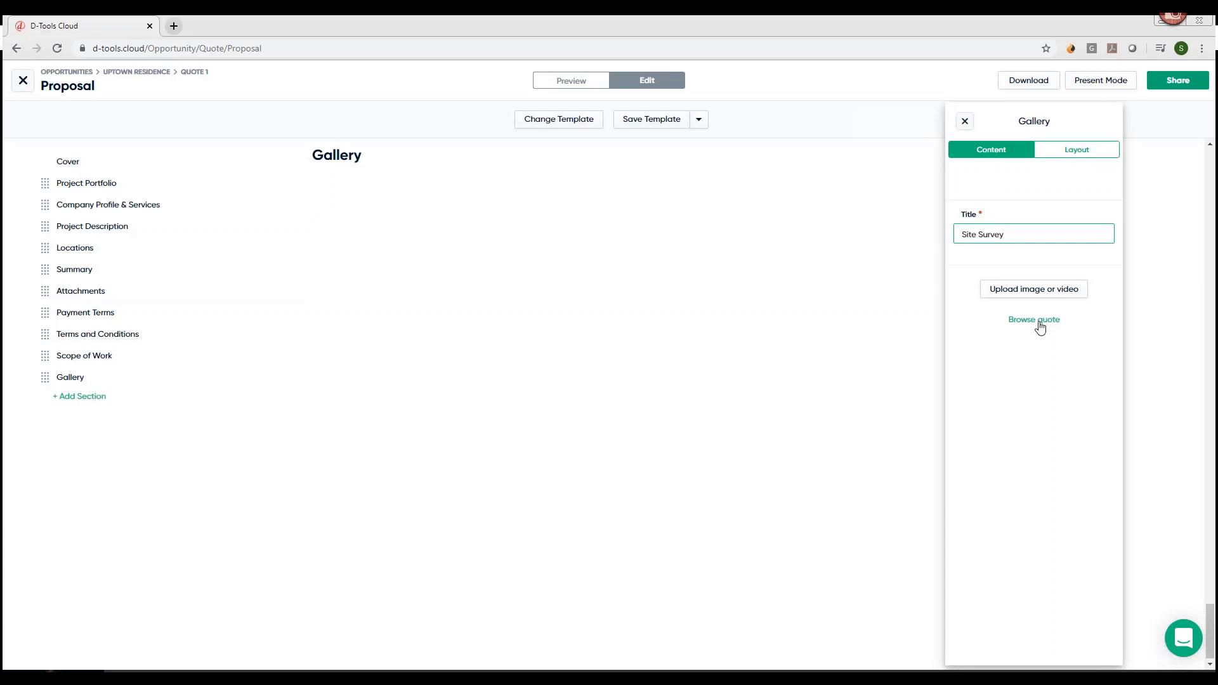
- Set the Site Survey gallery to the one-large, two-small three-item layout
{"action": "left_click", "coordinate": [1034, 319]}
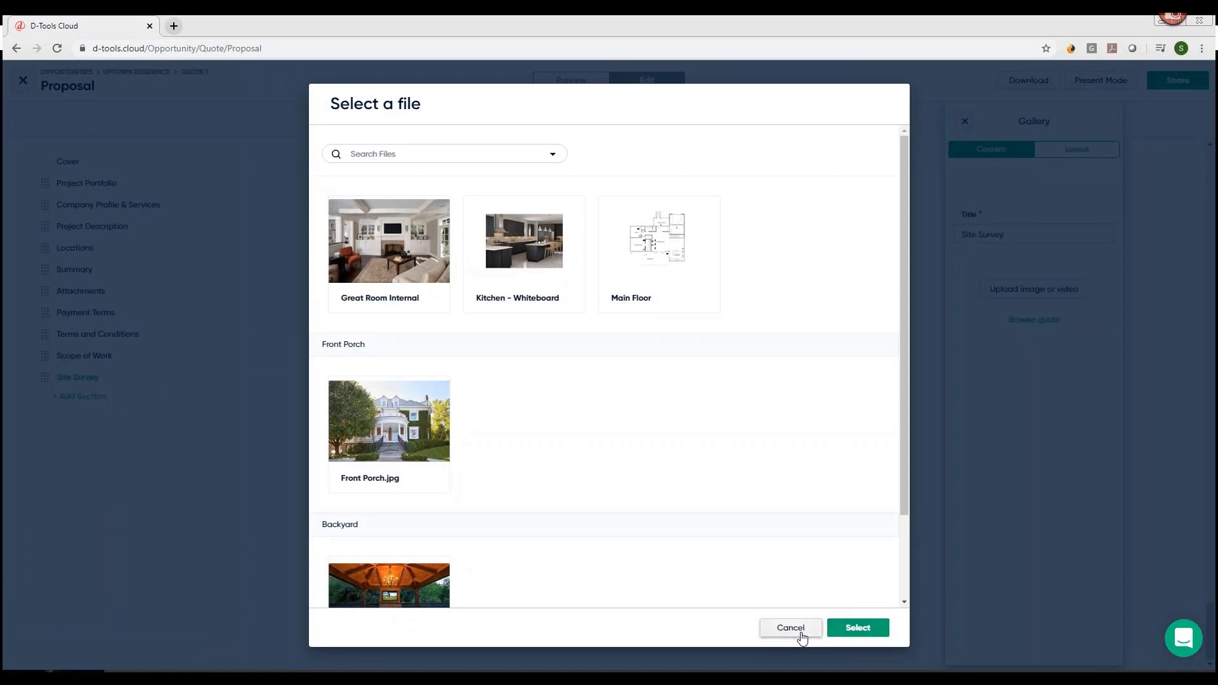
{"action": "left_click", "coordinate": [789, 627]}
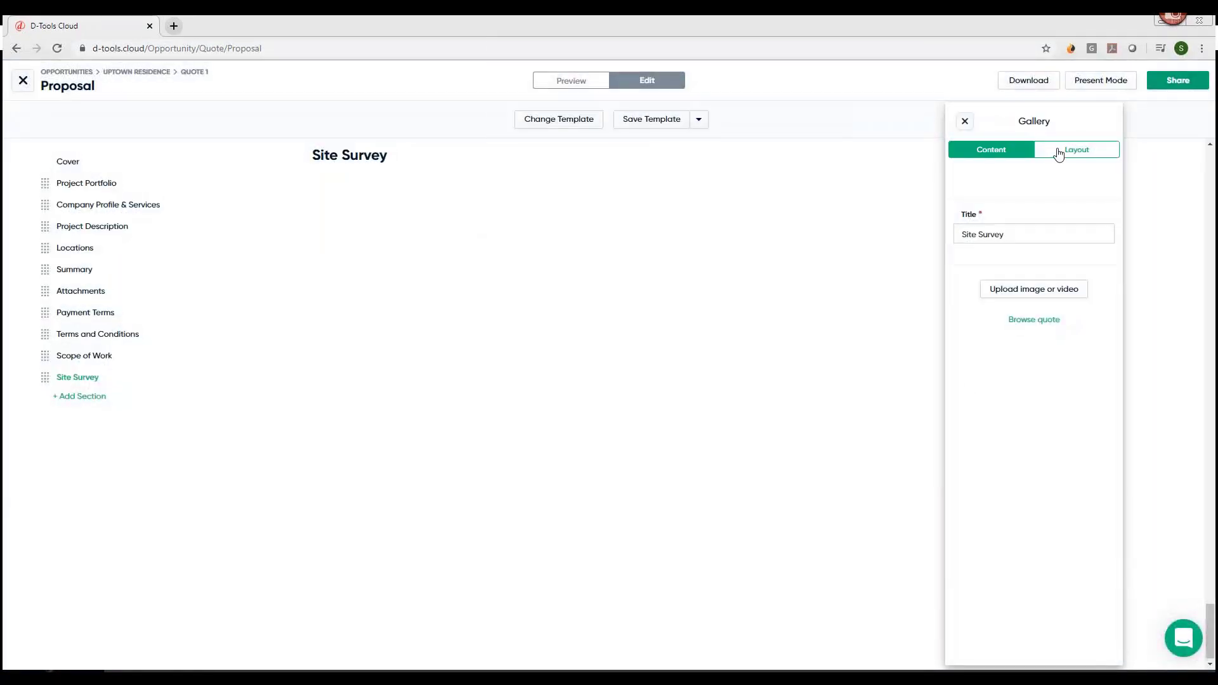
{"action": "left_click", "coordinate": [1077, 150]}
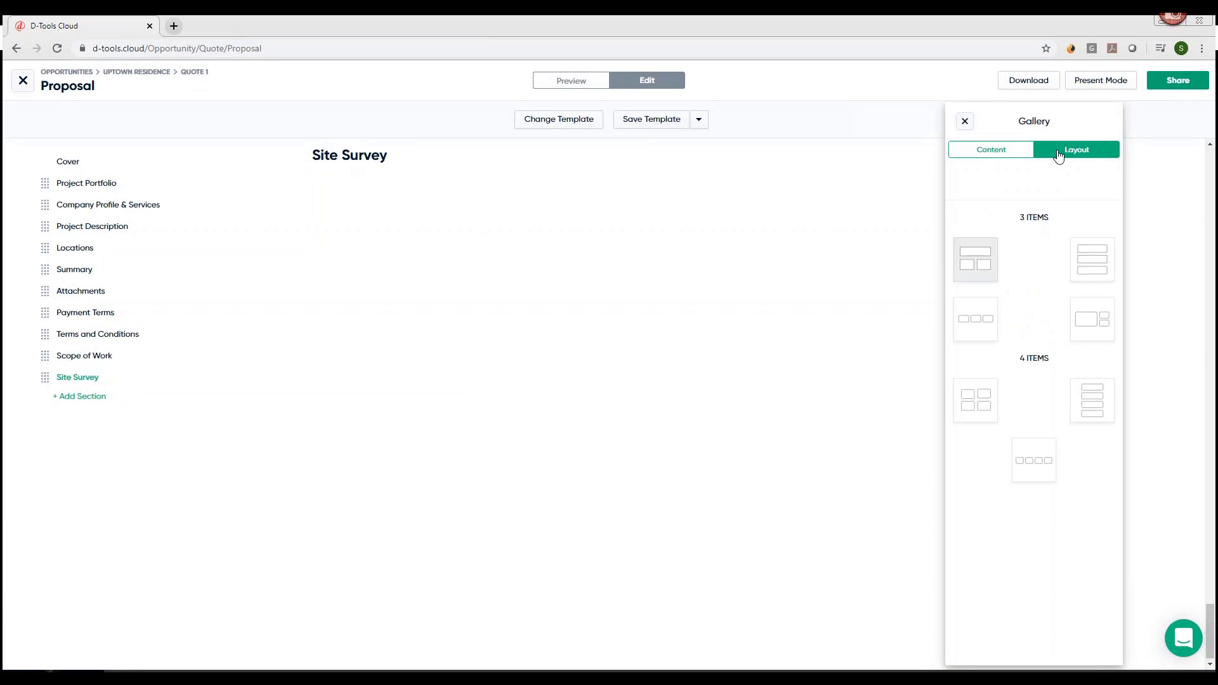
{"action": "mouse_move", "coordinate": [1042, 311]}
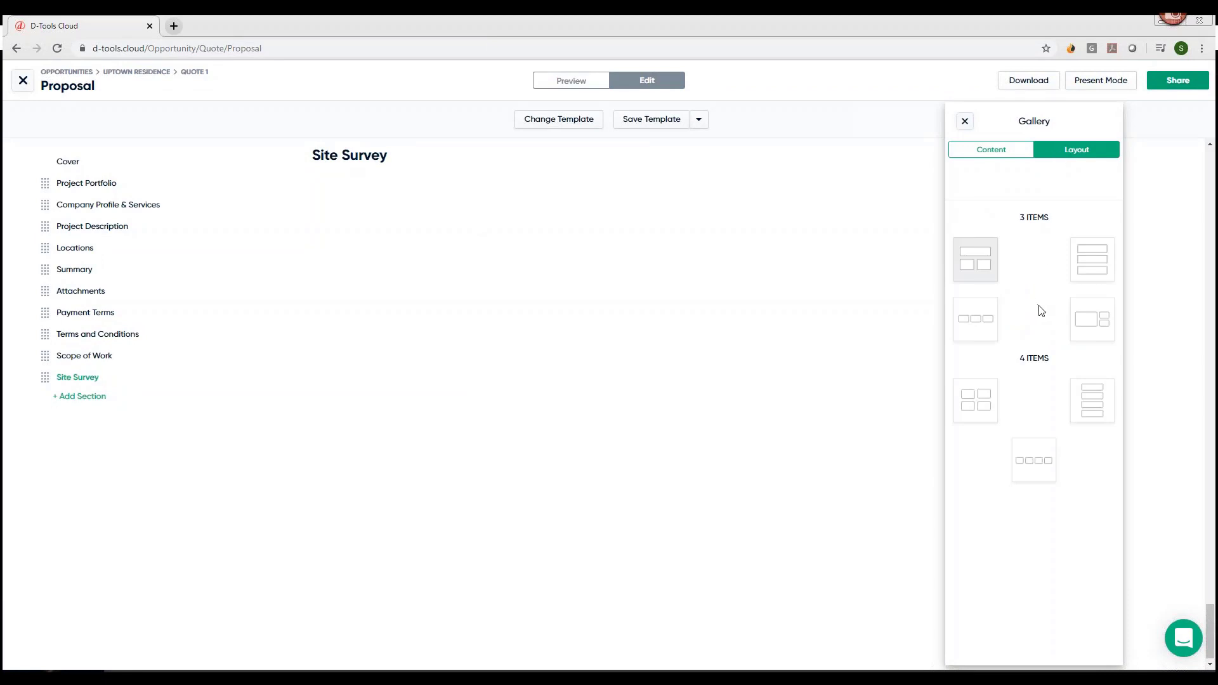
{"action": "mouse_move", "coordinate": [1092, 342]}
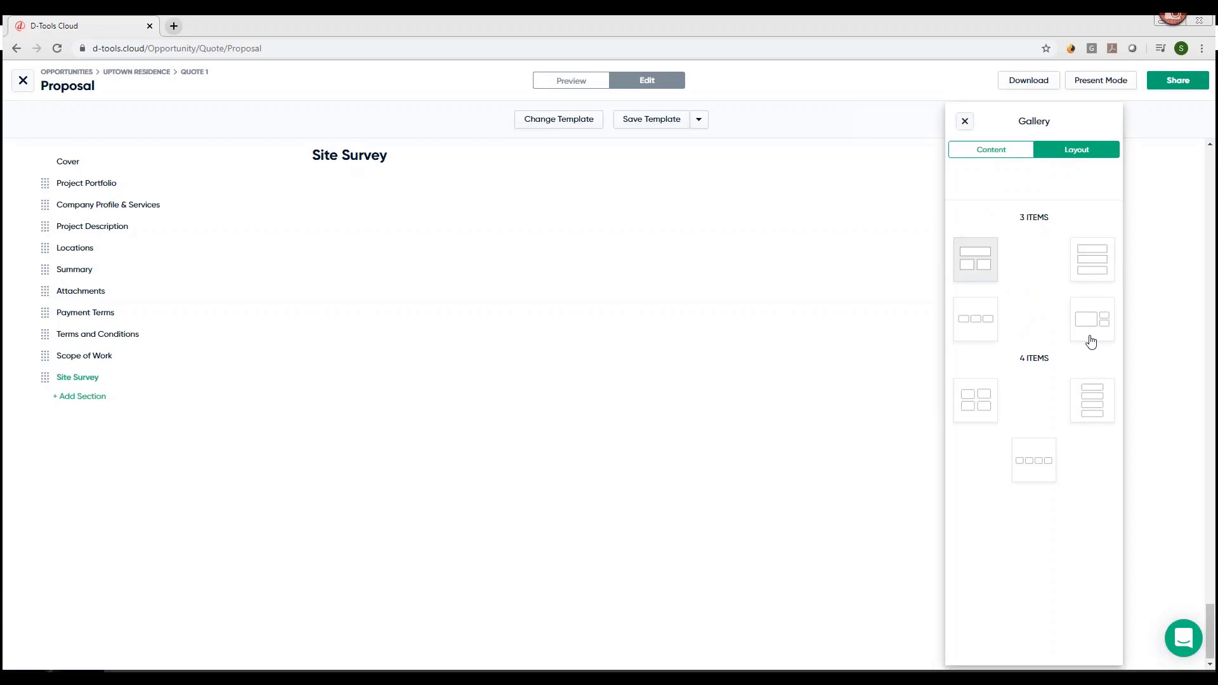
{"action": "left_click", "coordinate": [1092, 318]}
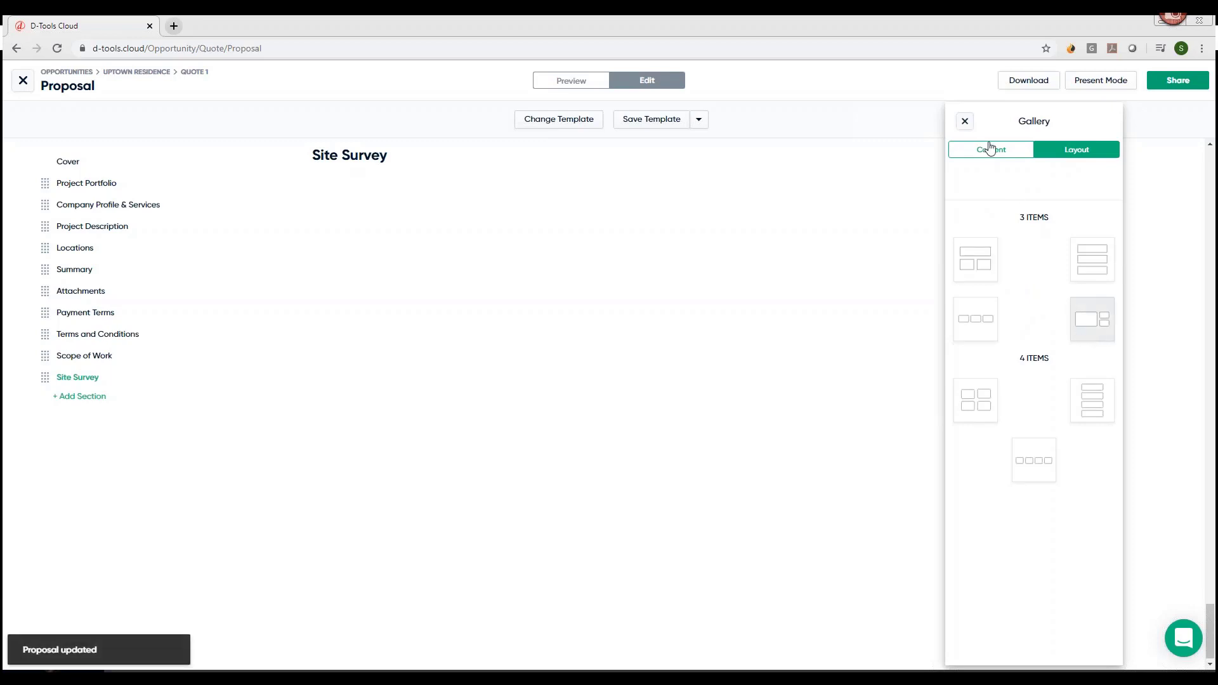
{"action": "left_click", "coordinate": [990, 149]}
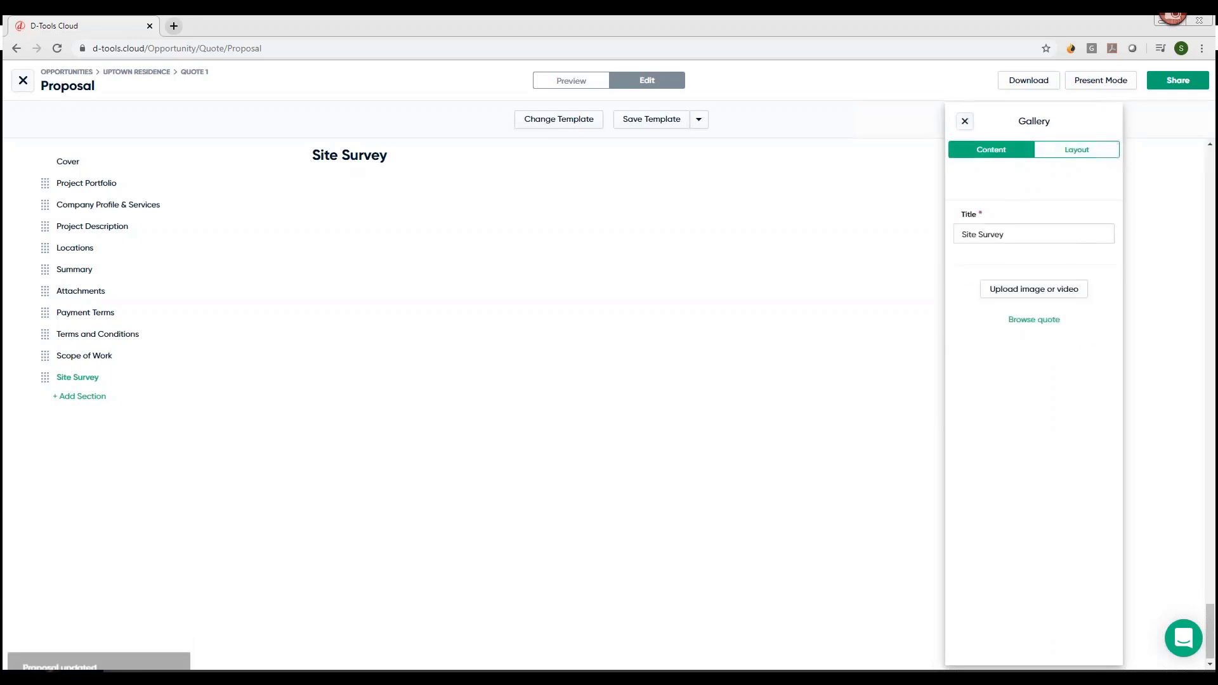
- Upload a video file and add it to the Site Survey gallery
{"action": "left_click", "coordinate": [1034, 290]}
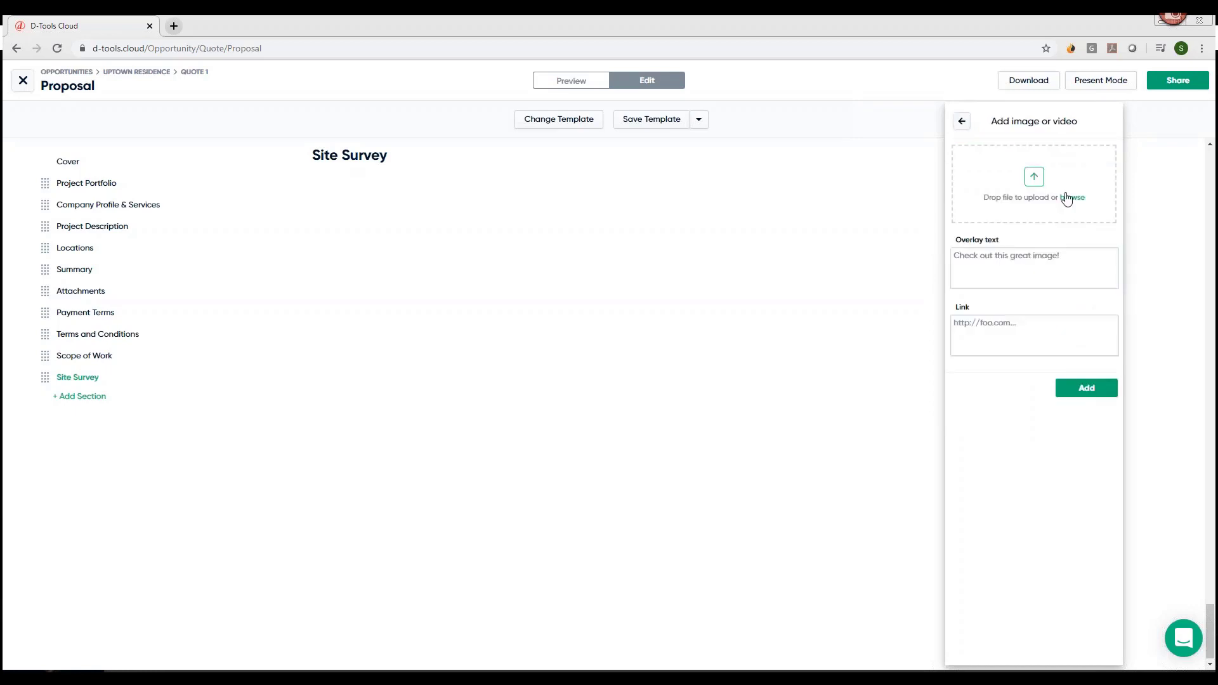
{"action": "mouse_move", "coordinate": [86, 256]}
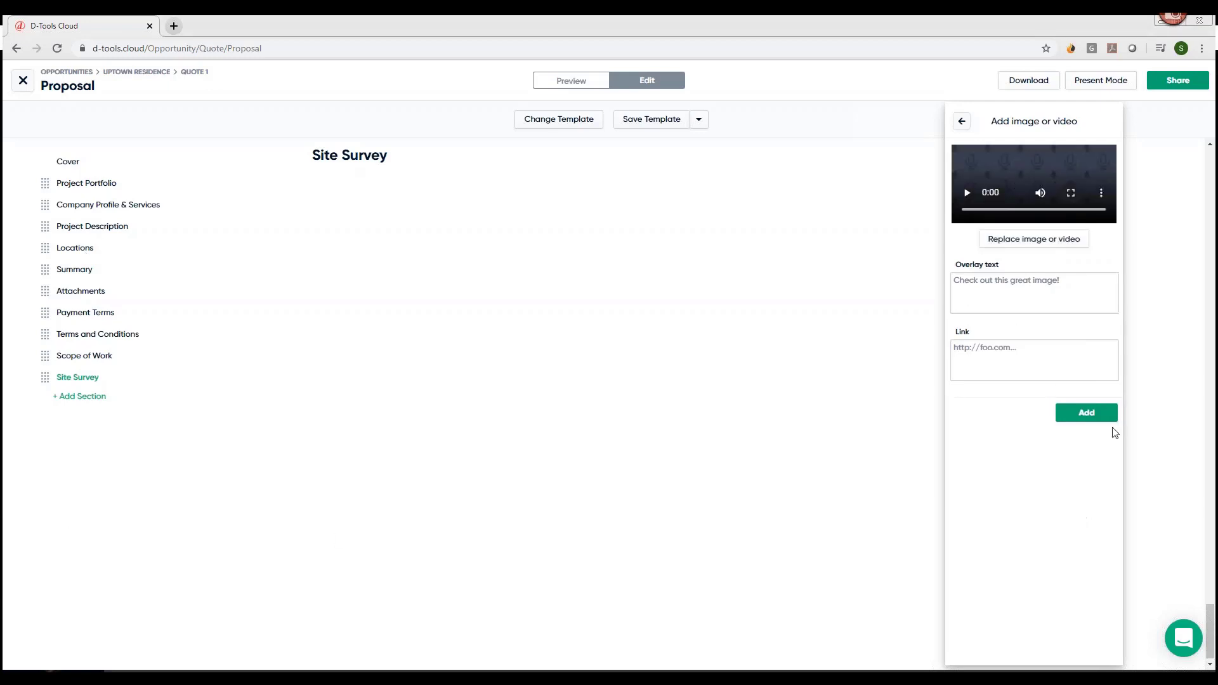
{"action": "left_click", "coordinate": [1085, 412]}
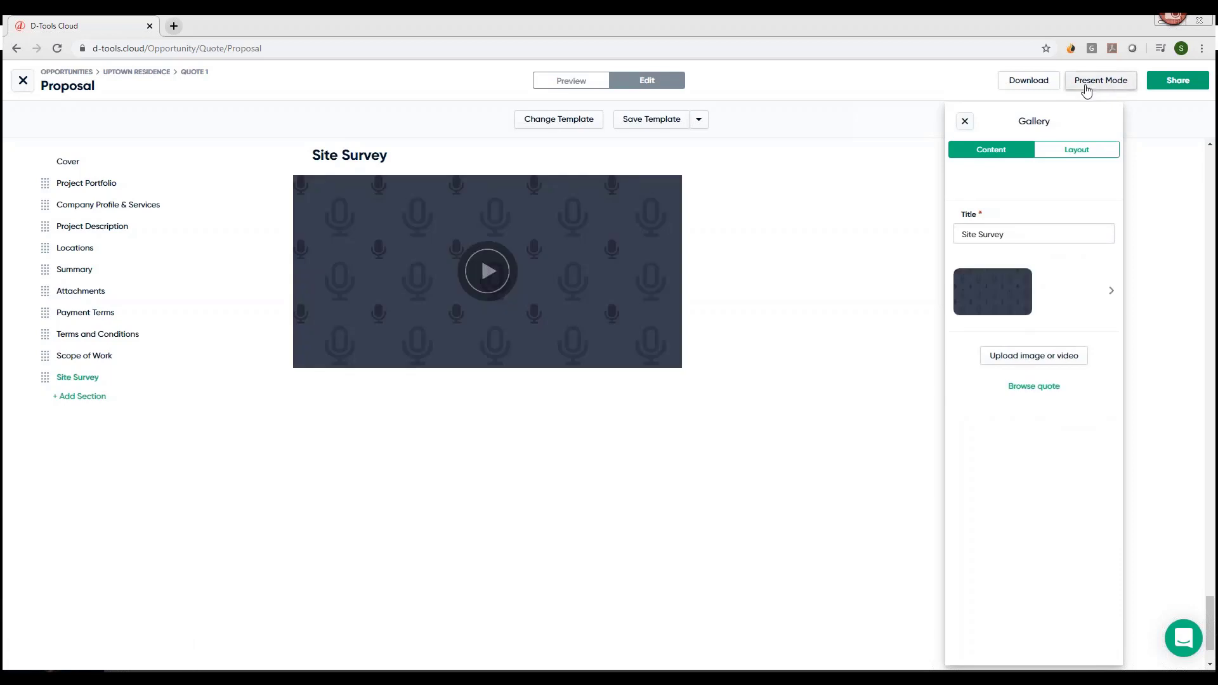
- Present the proposal, jump to Scope of Work, and play the Site Survey video
{"action": "left_click", "coordinate": [1101, 80]}
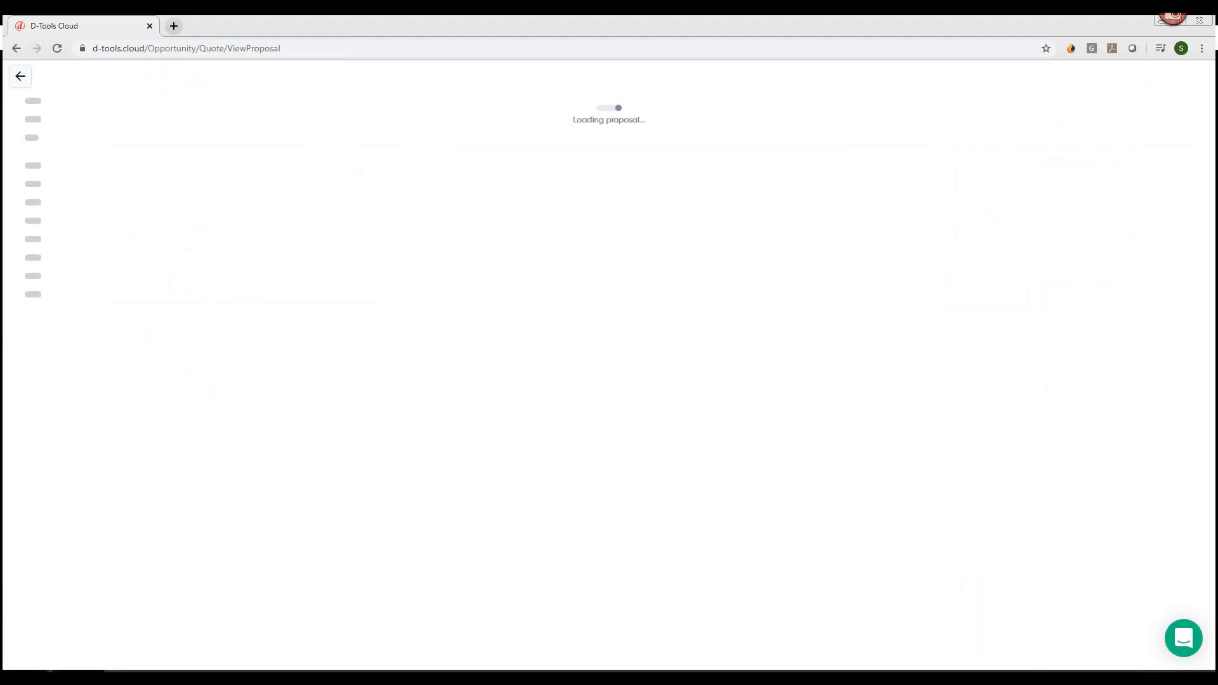
{"action": "mouse_move", "coordinate": [1087, 92]}
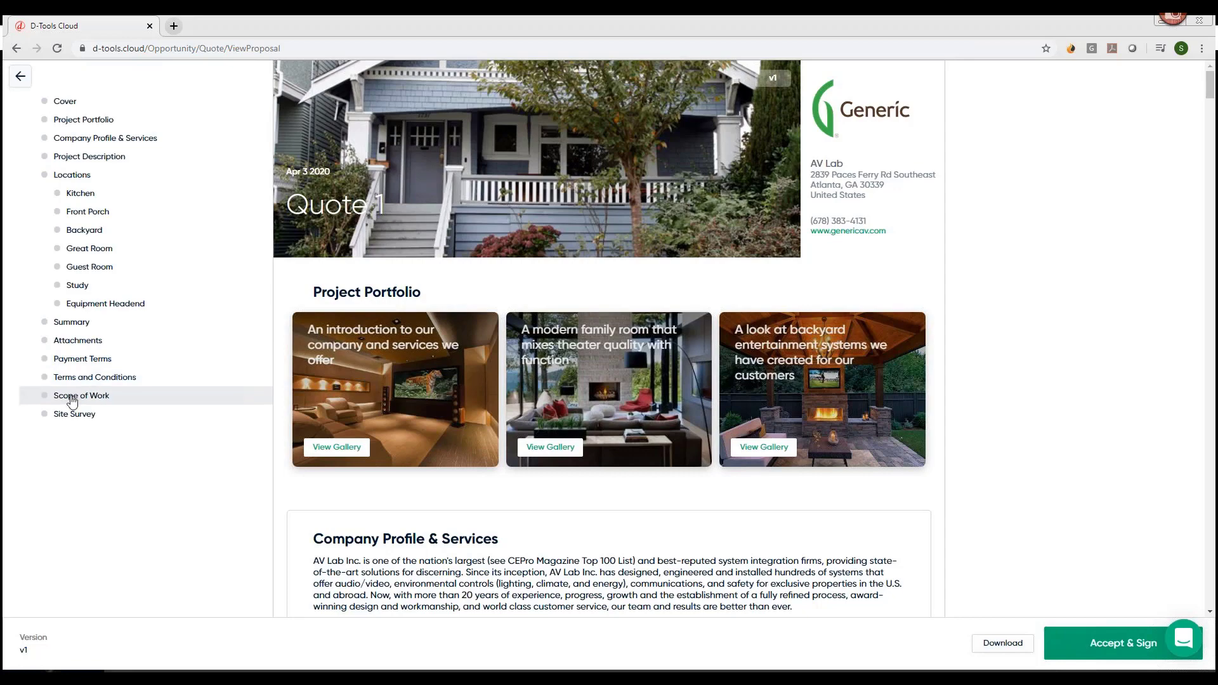
{"action": "left_click", "coordinate": [82, 396]}
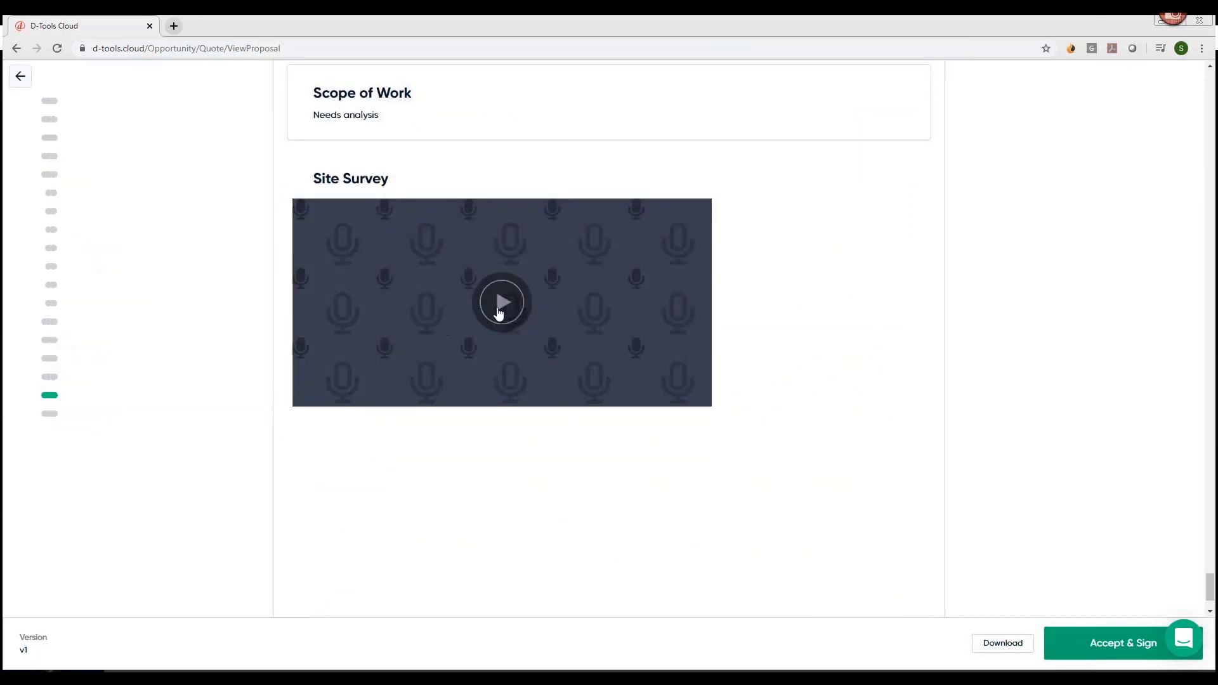
{"action": "left_click", "coordinate": [502, 302]}
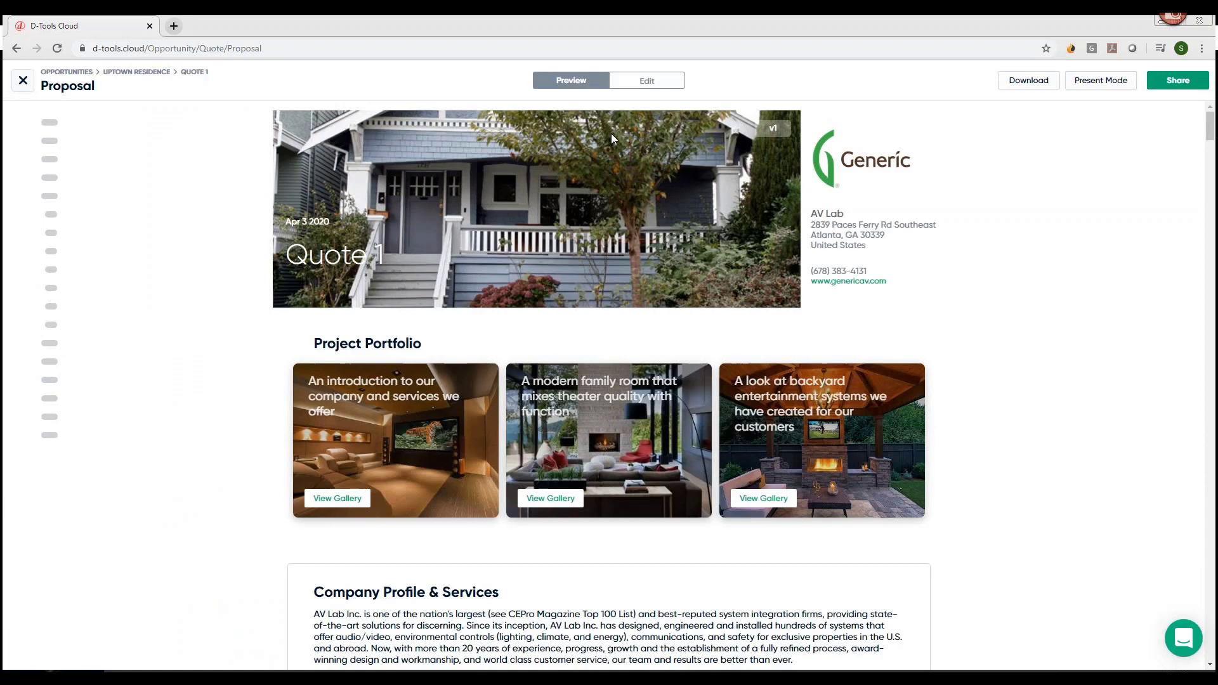
{"action": "mouse_move", "coordinate": [647, 81]}
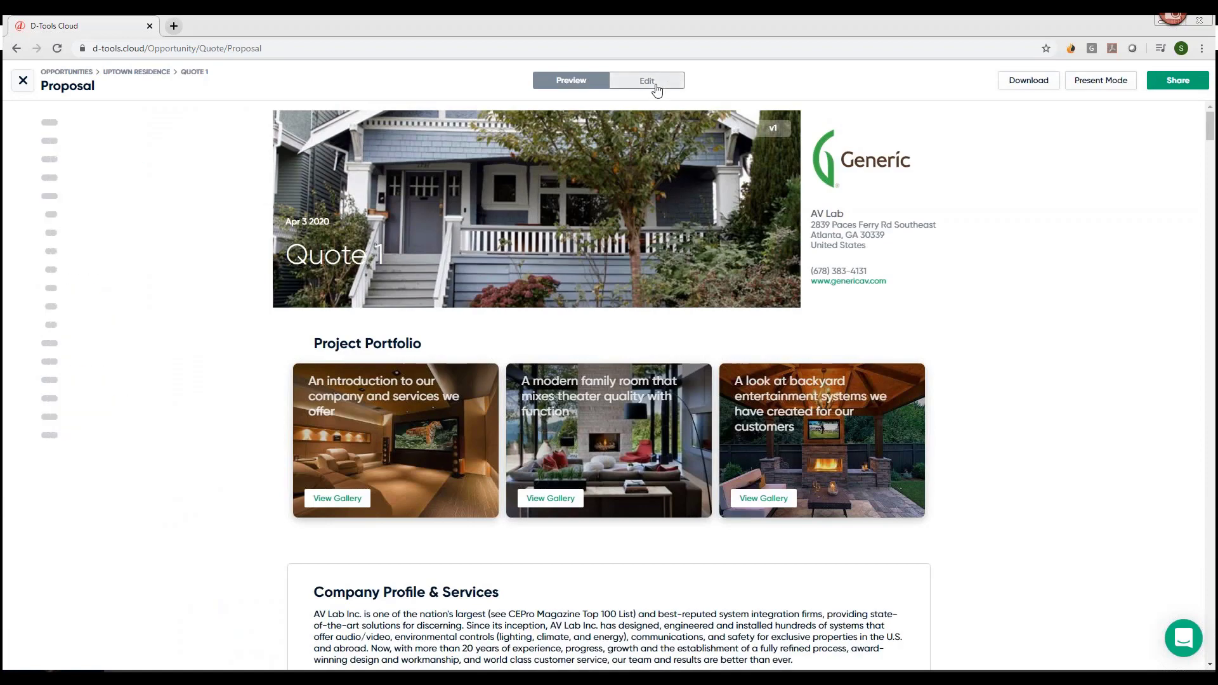
- Return to editing and open the Locations section's product display settings
{"action": "left_click", "coordinate": [647, 80]}
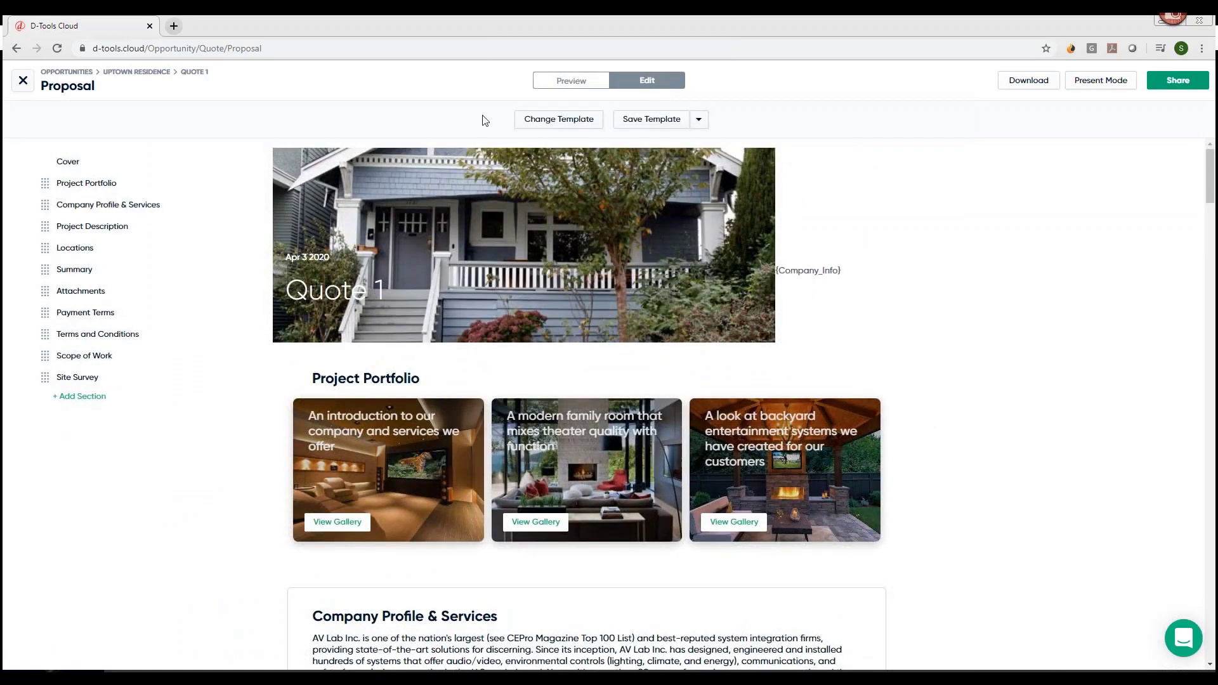
{"action": "left_click", "coordinate": [75, 247]}
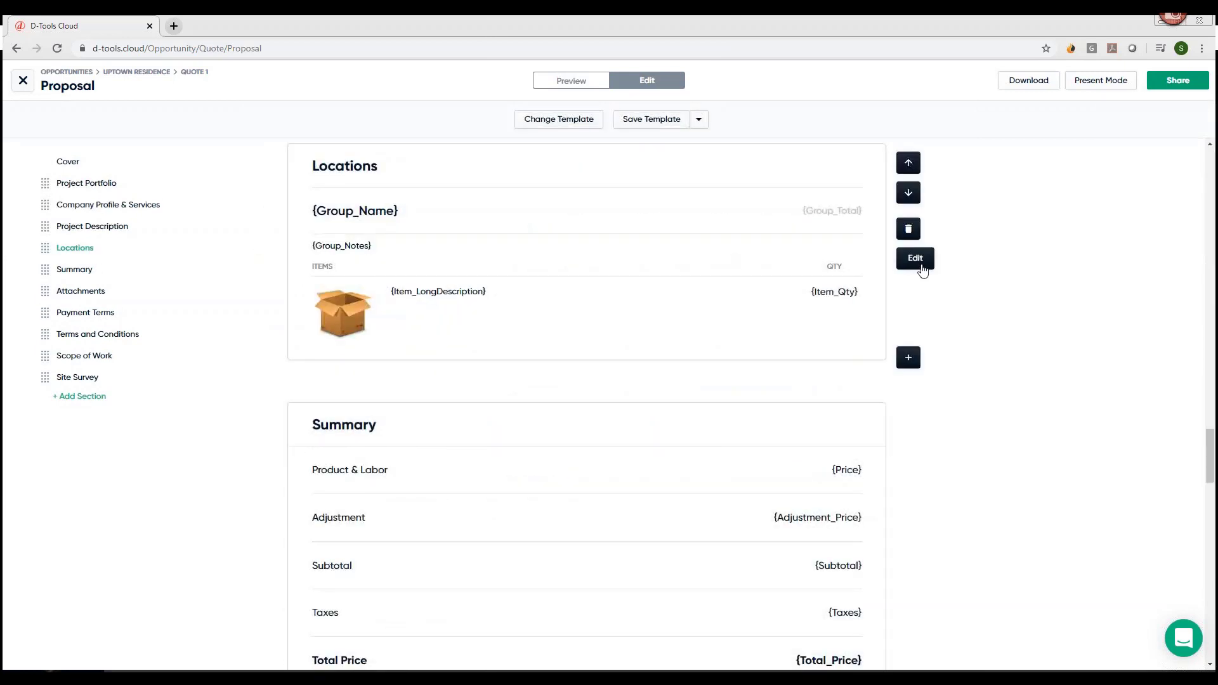
{"action": "left_click", "coordinate": [915, 258]}
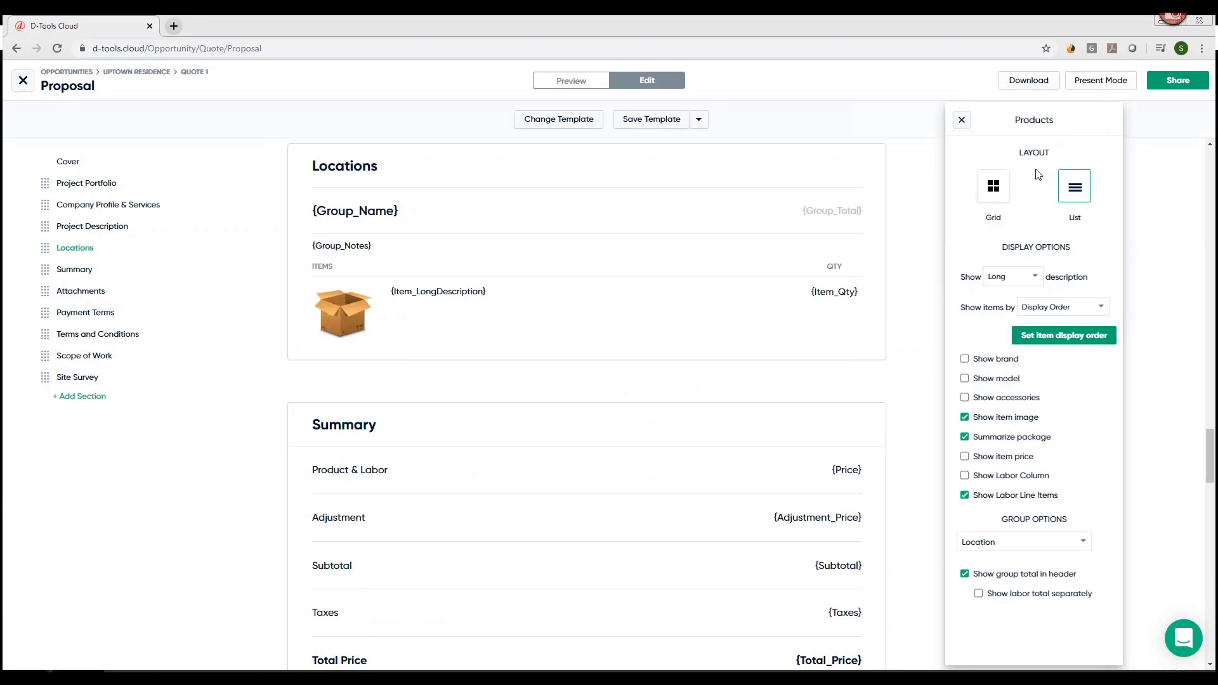
{"action": "mouse_move", "coordinate": [1027, 259]}
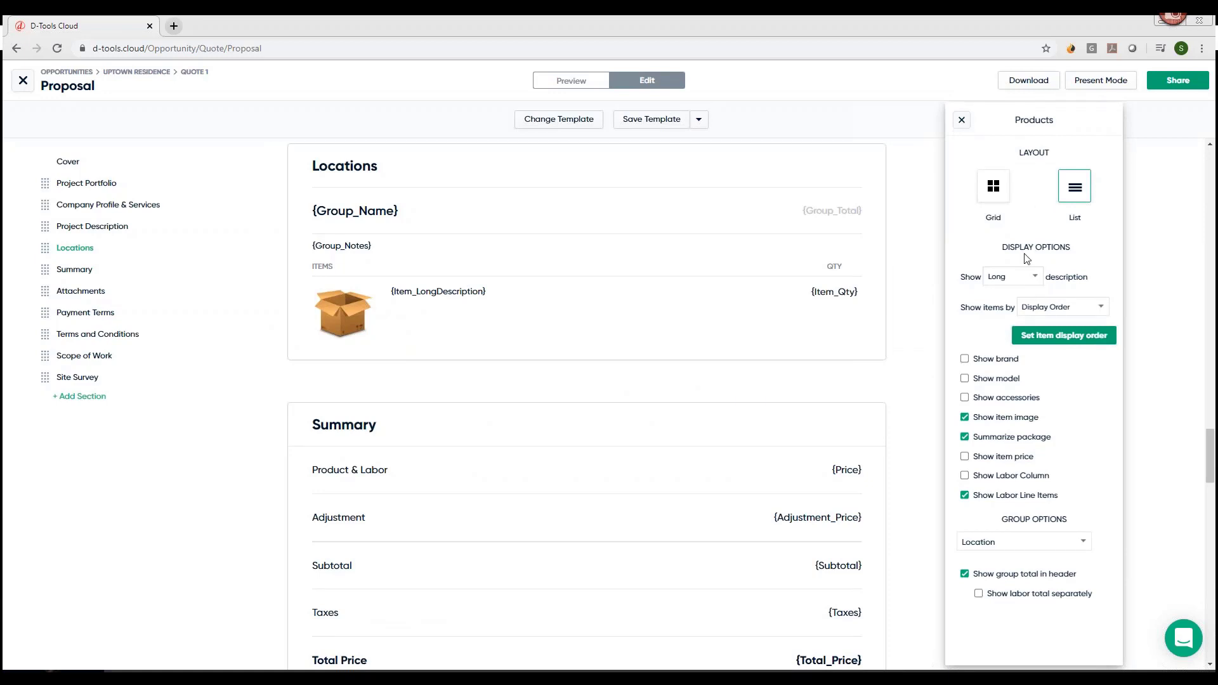
{"action": "mouse_move", "coordinate": [1021, 540]}
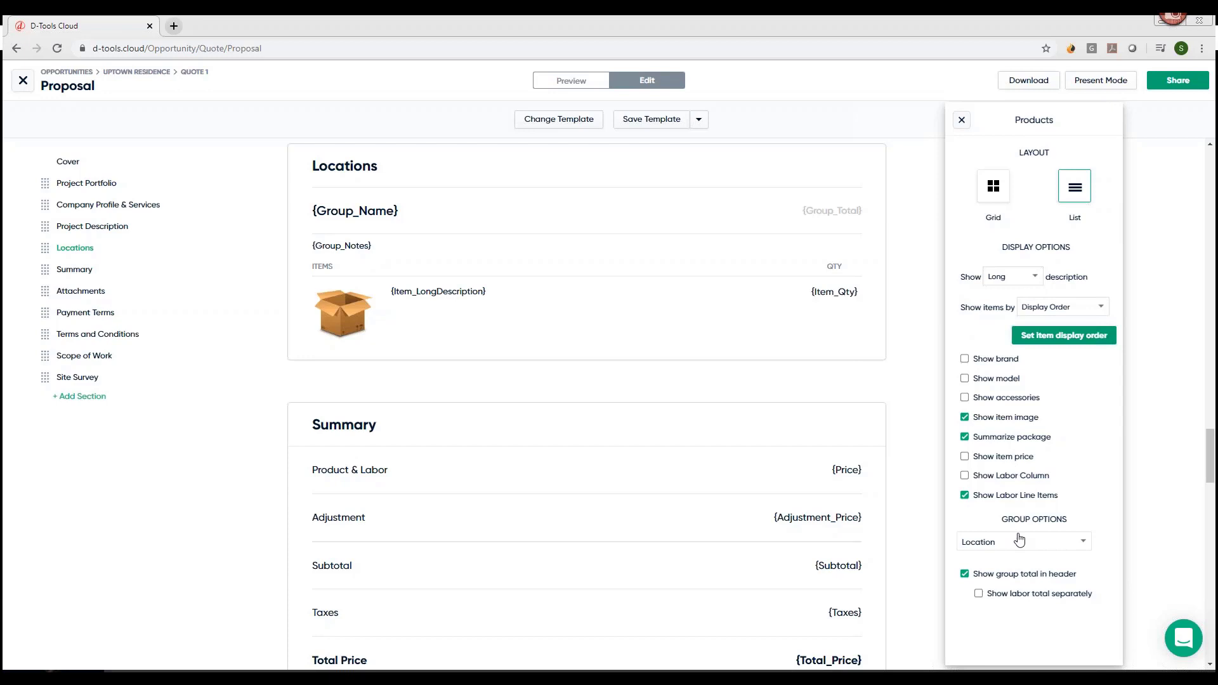
{"action": "mouse_move", "coordinate": [1073, 408]}
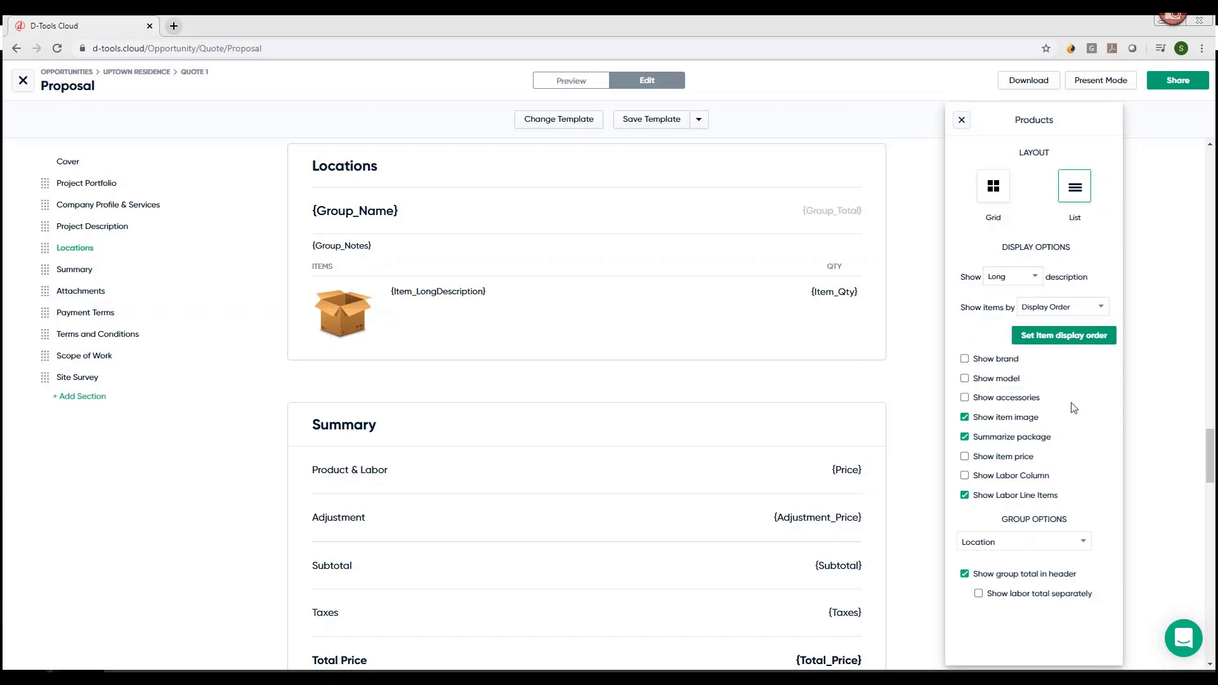
{"action": "mouse_move", "coordinate": [1070, 348]}
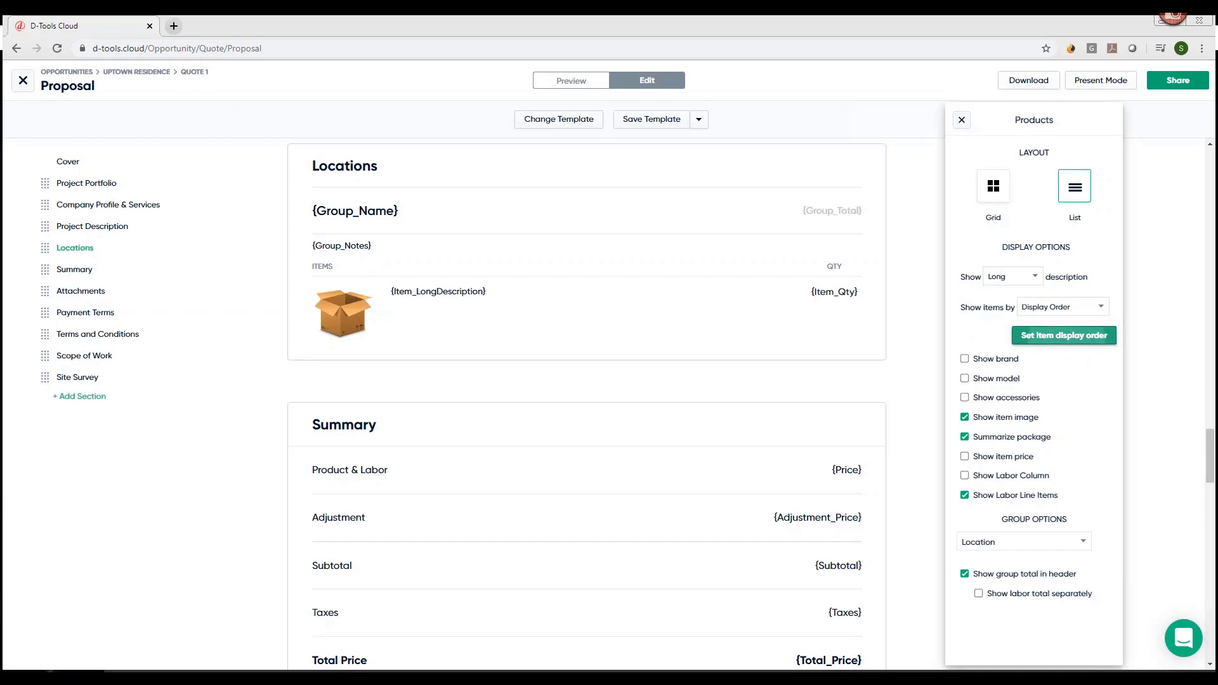
{"action": "left_click", "coordinate": [1063, 335]}
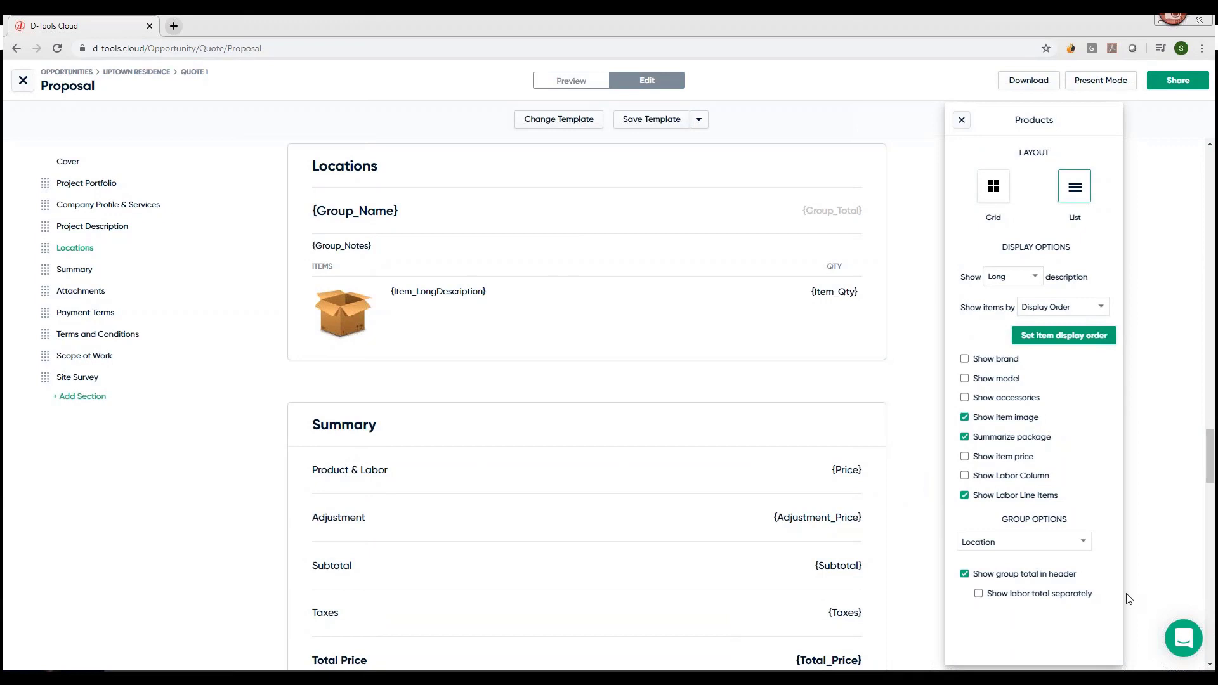
{"action": "mouse_move", "coordinate": [1077, 416]}
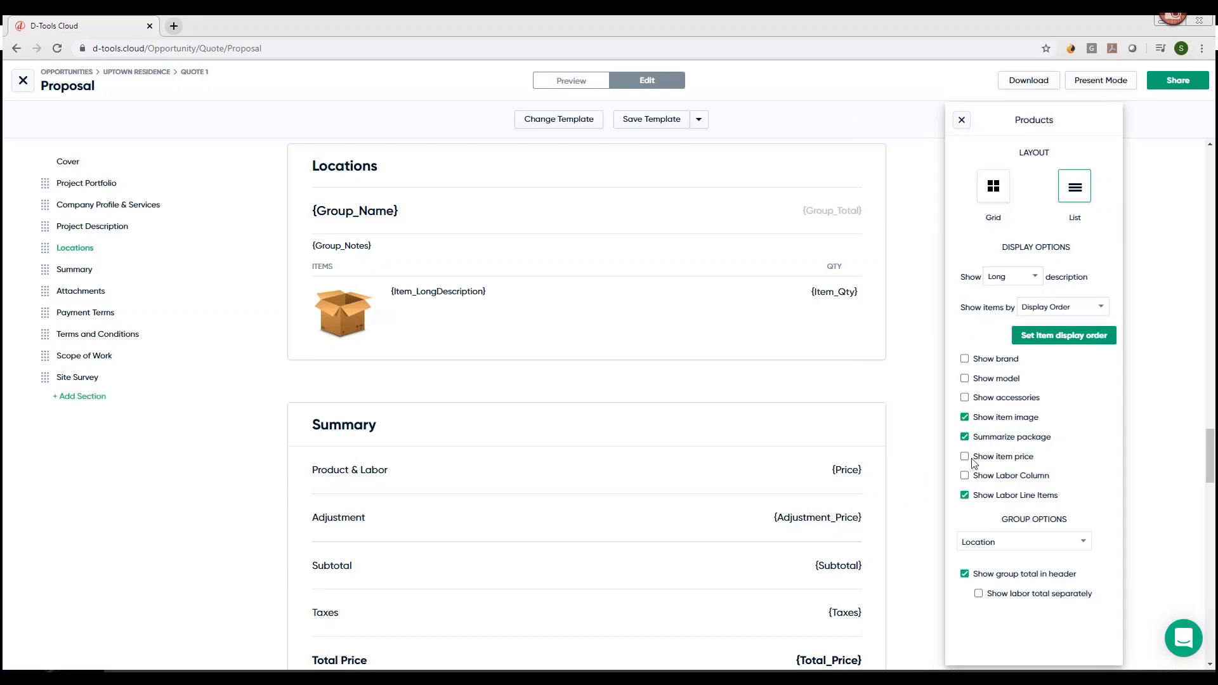
{"action": "left_click", "coordinate": [965, 417]}
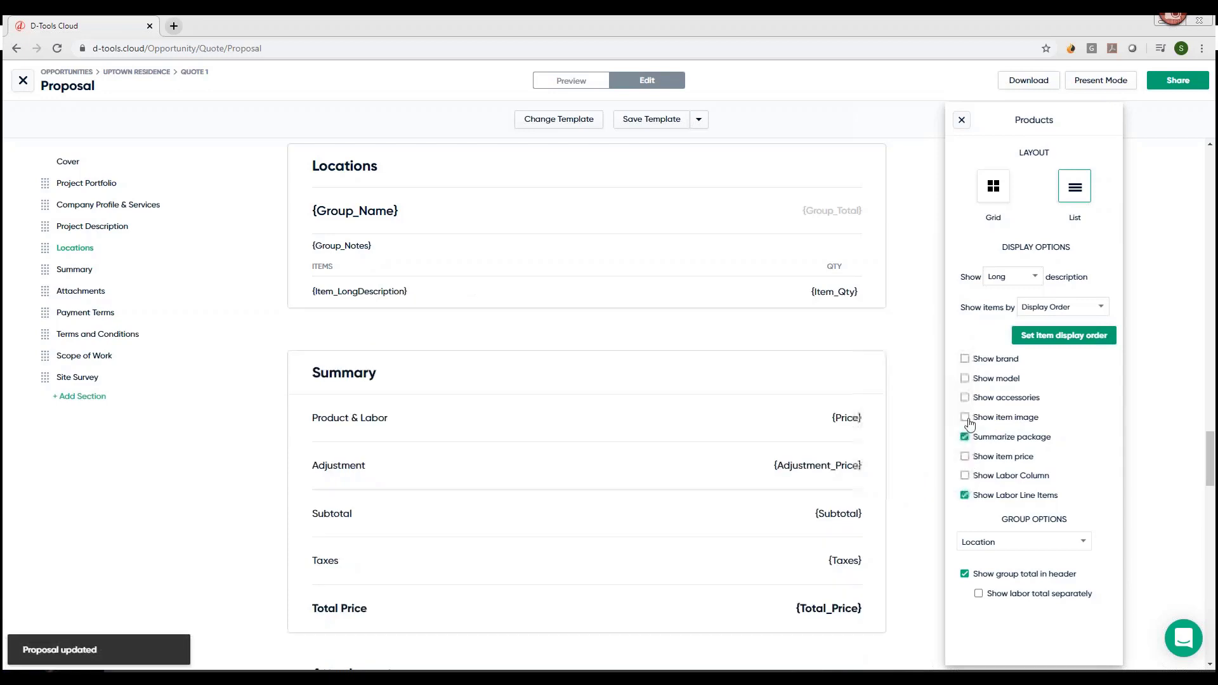
{"action": "left_click", "coordinate": [966, 417]}
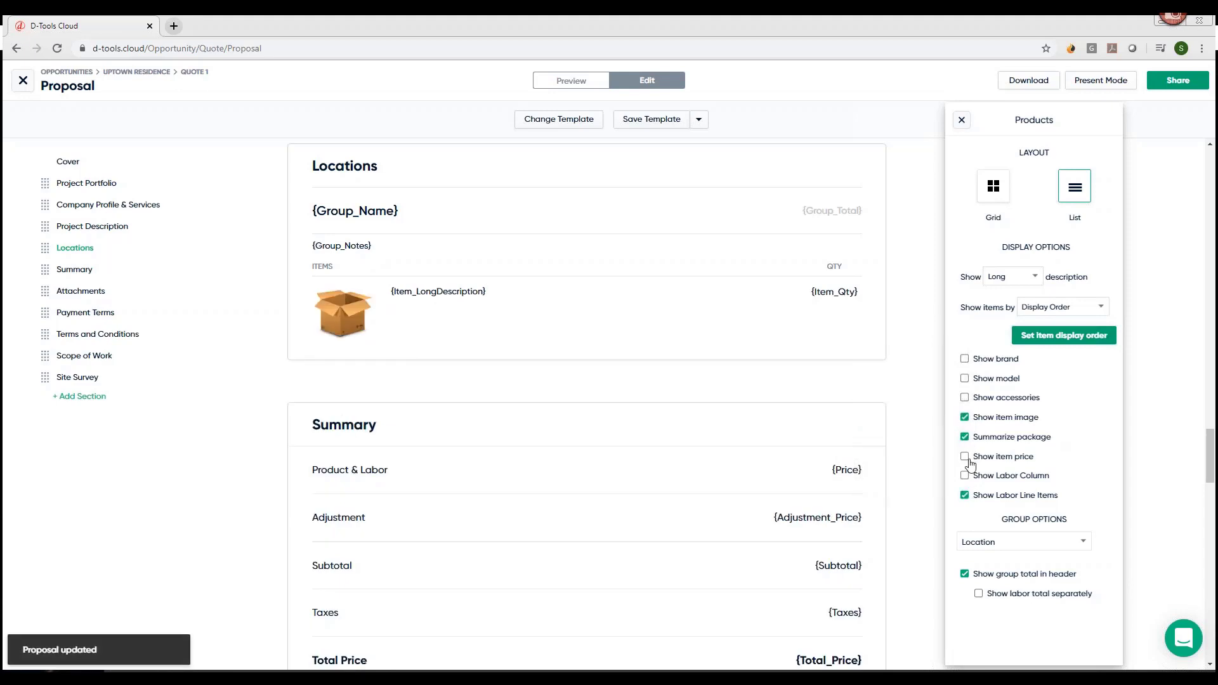
{"action": "left_click", "coordinate": [966, 456]}
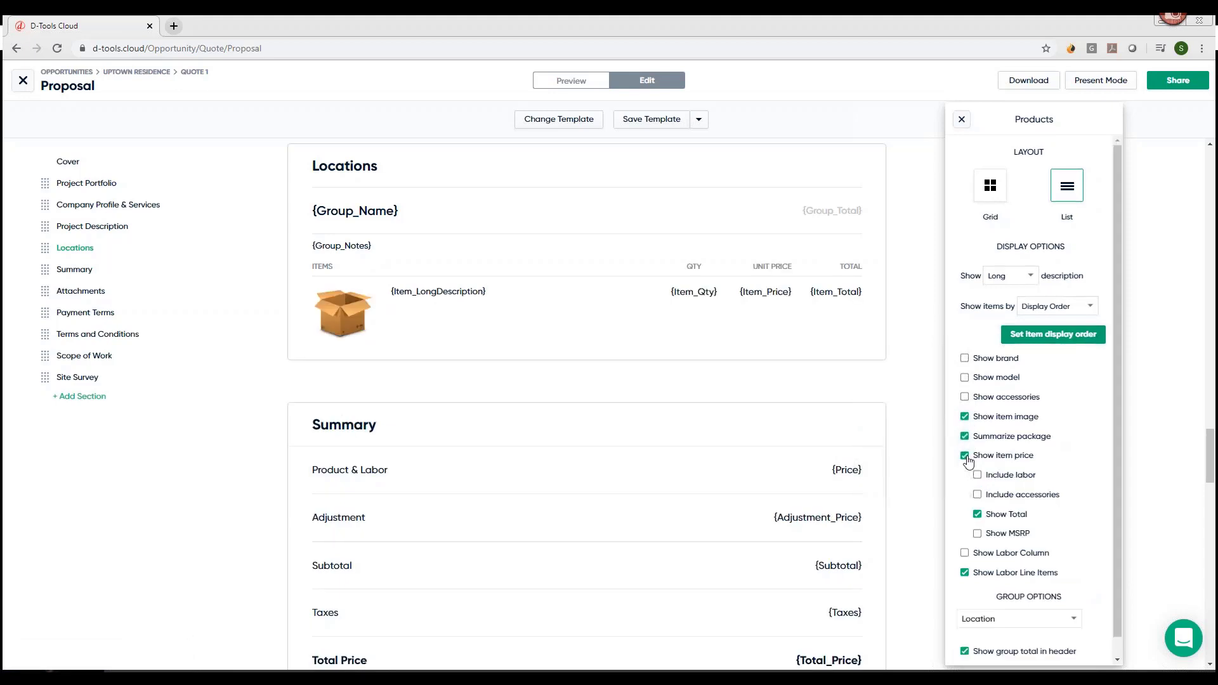
{"action": "left_click", "coordinate": [965, 456]}
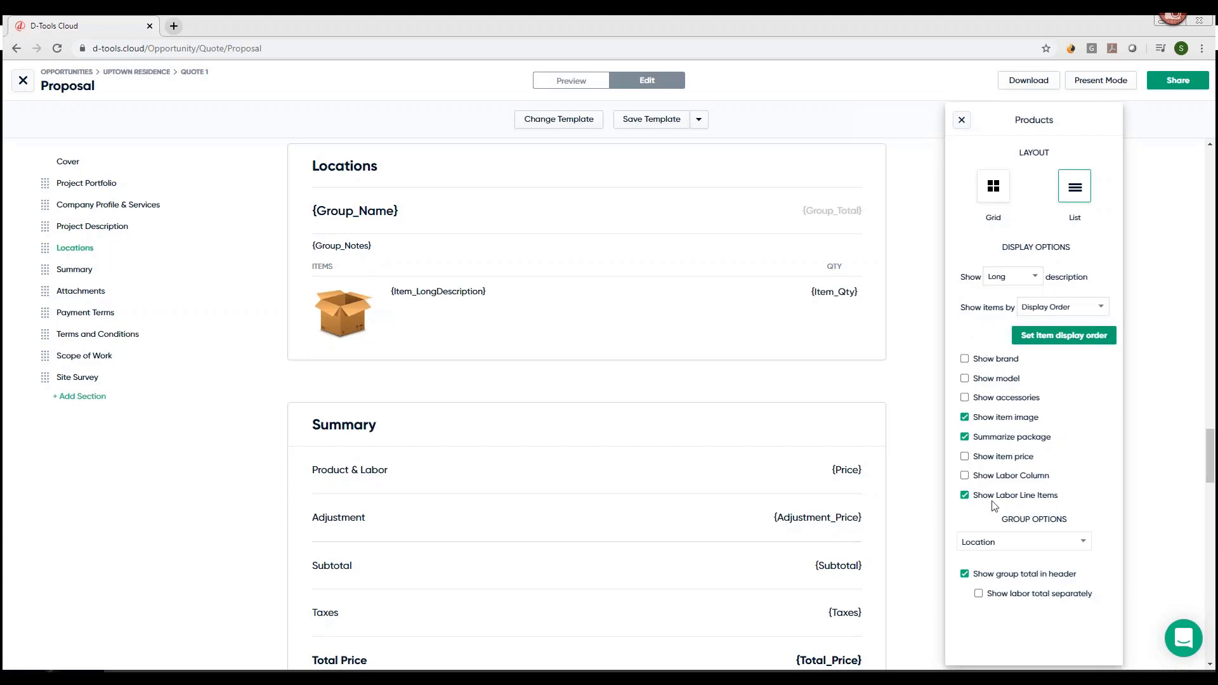
{"action": "mouse_move", "coordinate": [998, 509]}
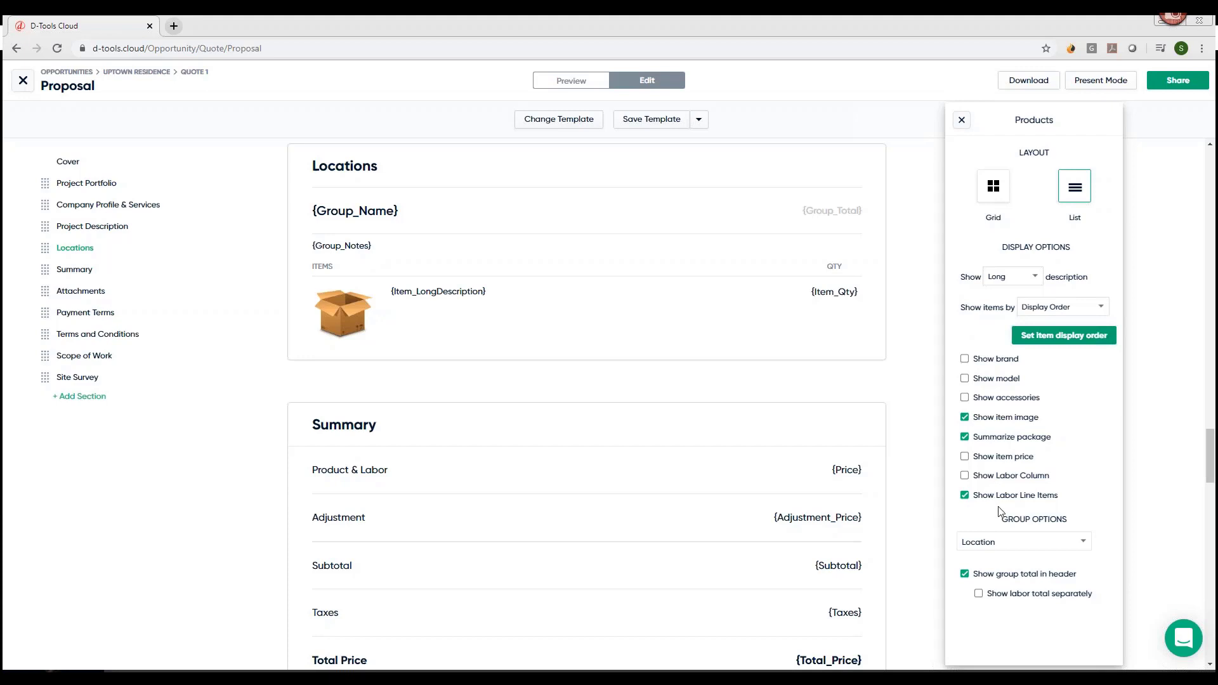
{"action": "mouse_move", "coordinate": [651, 118]}
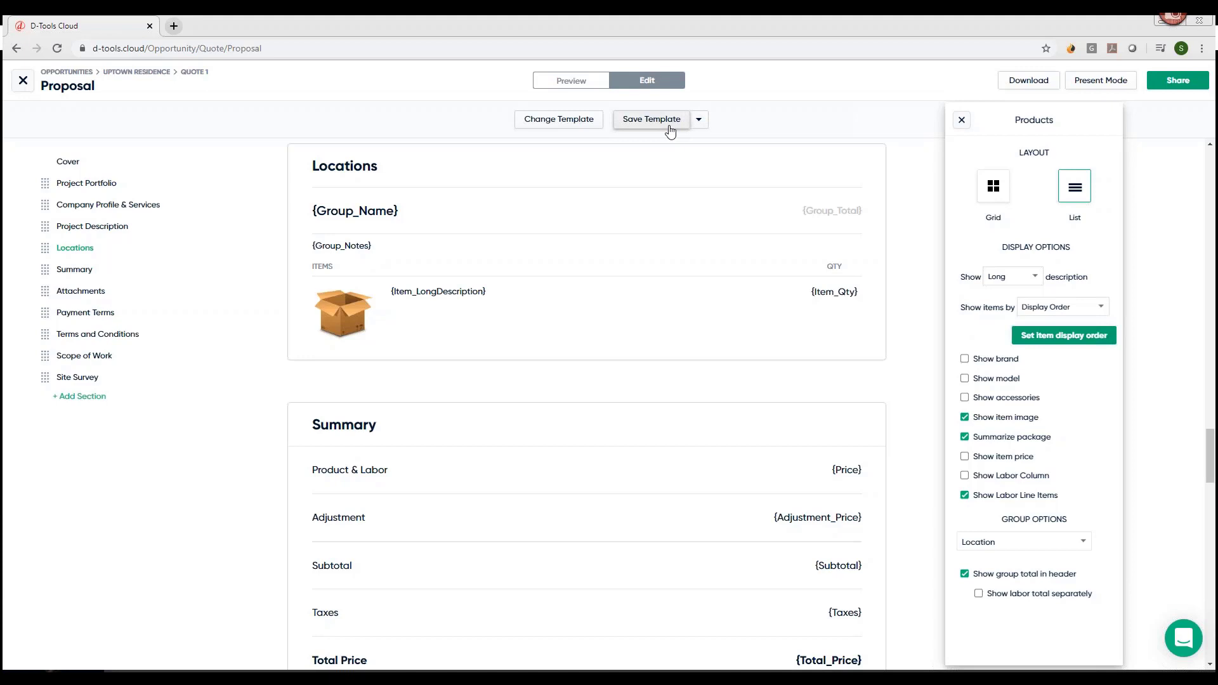
- Save the proposal's sections and product display options as its template
{"action": "left_click", "coordinate": [652, 119]}
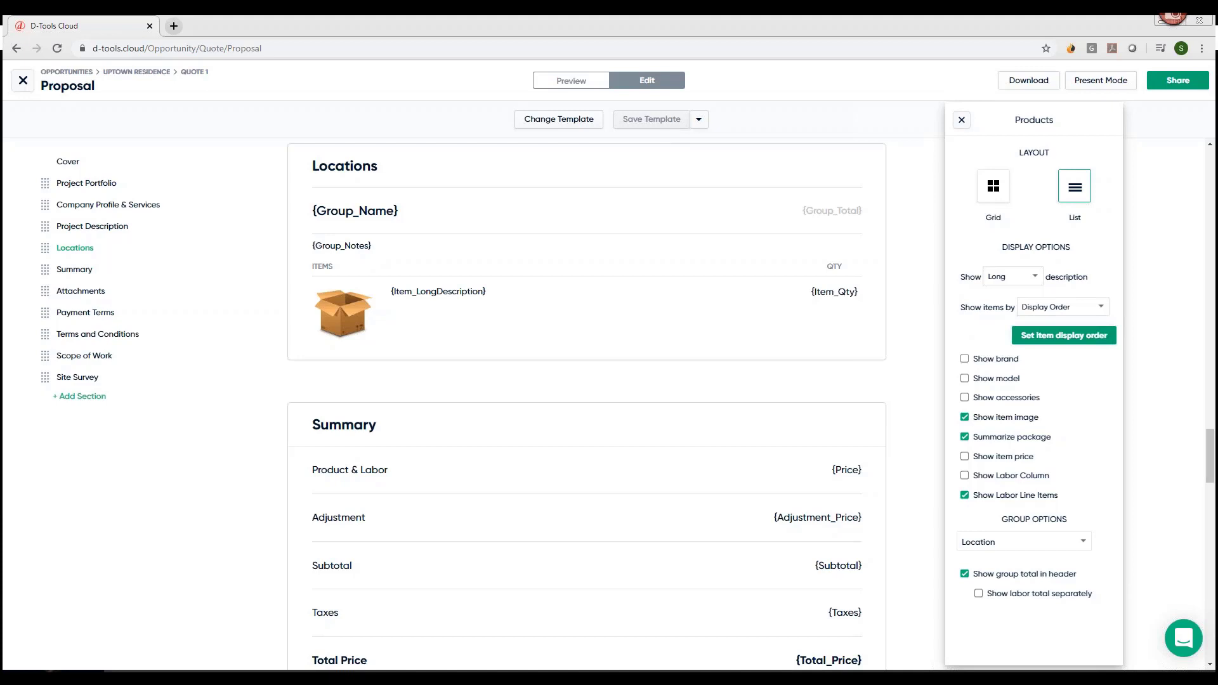
{"action": "mouse_move", "coordinate": [673, 135]}
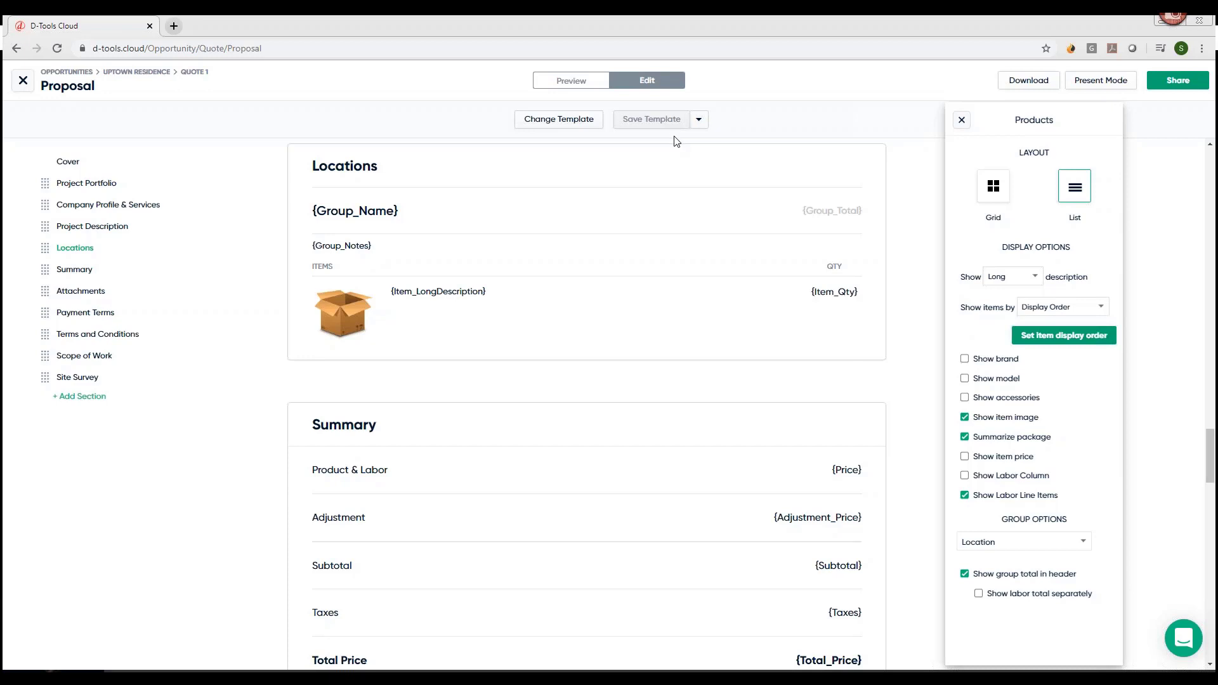
{"action": "mouse_move", "coordinate": [558, 118]}
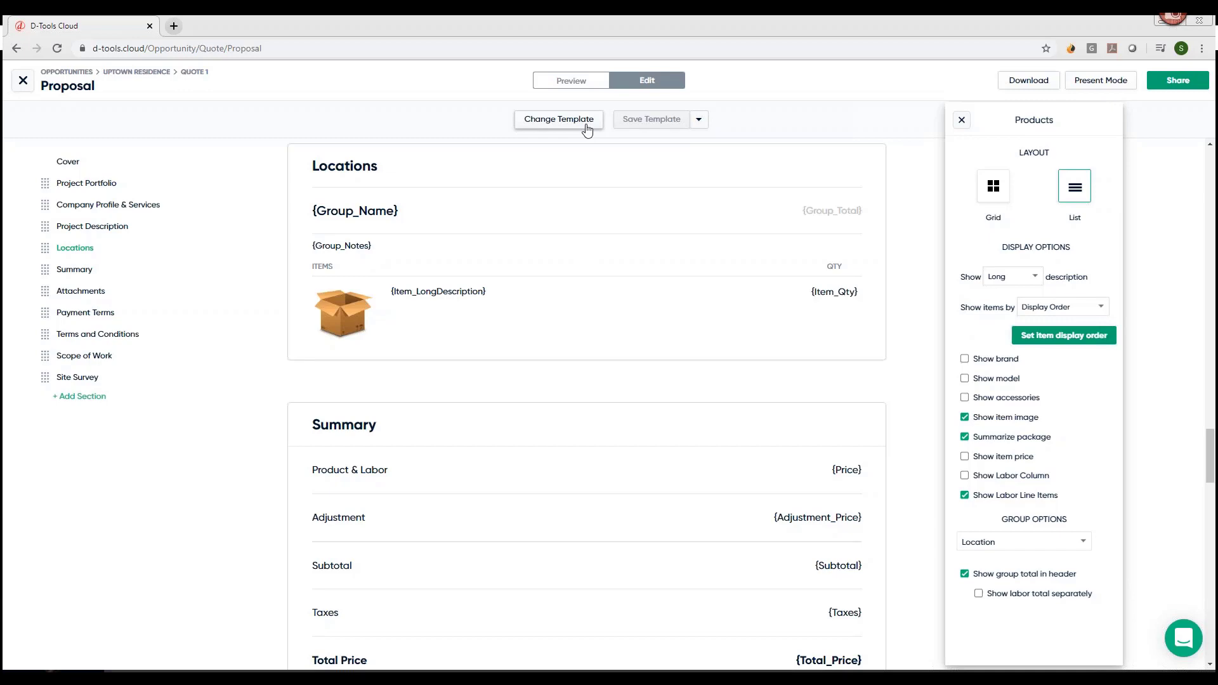
{"action": "left_click", "coordinate": [558, 119]}
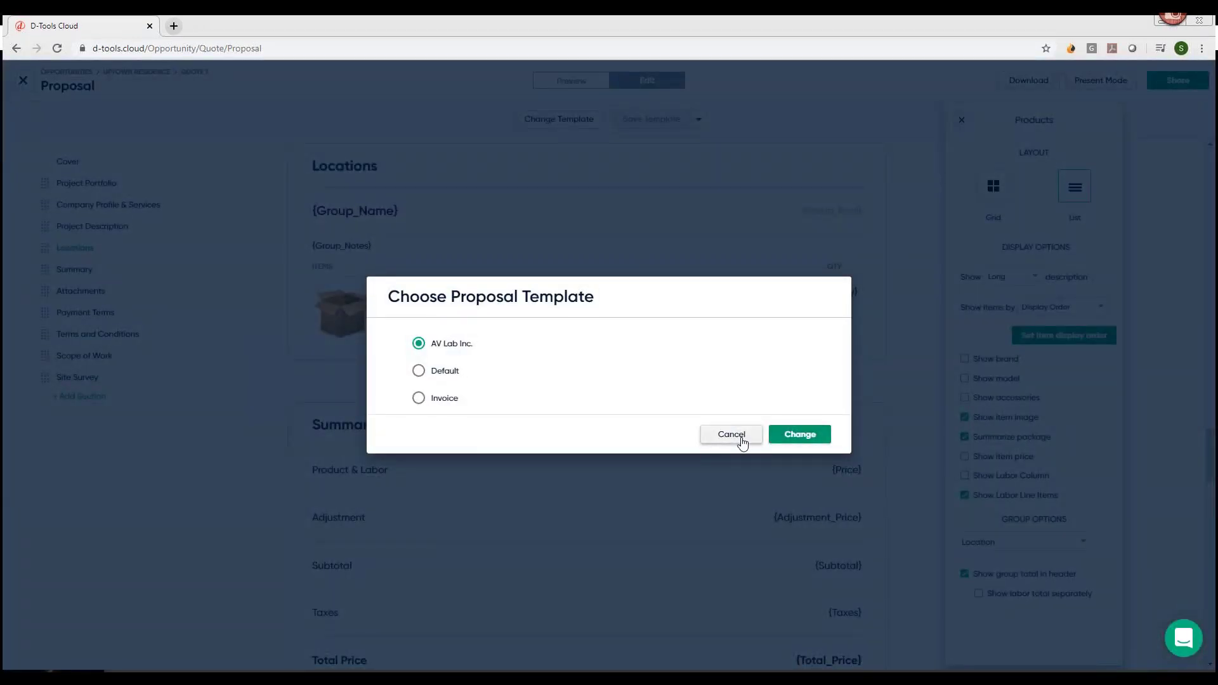
{"action": "left_click", "coordinate": [731, 434]}
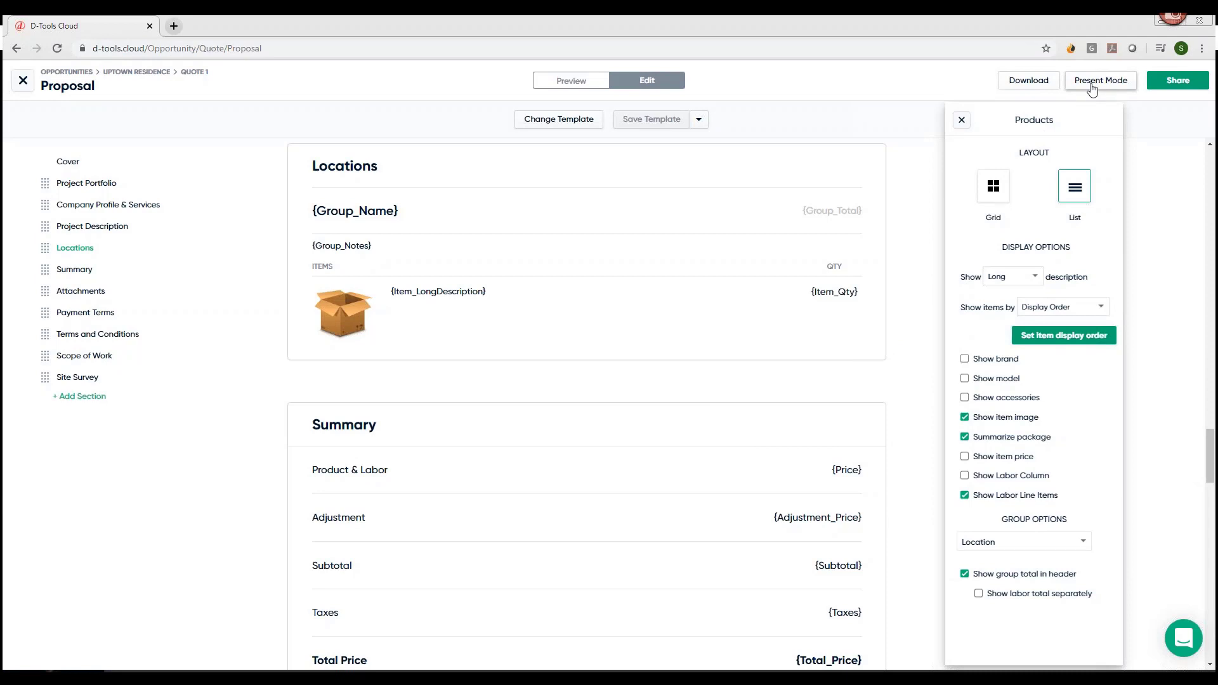
- Preview the Quote 1 proposal in Present Mode, then exit back to the preview
{"action": "left_click", "coordinate": [1100, 80]}
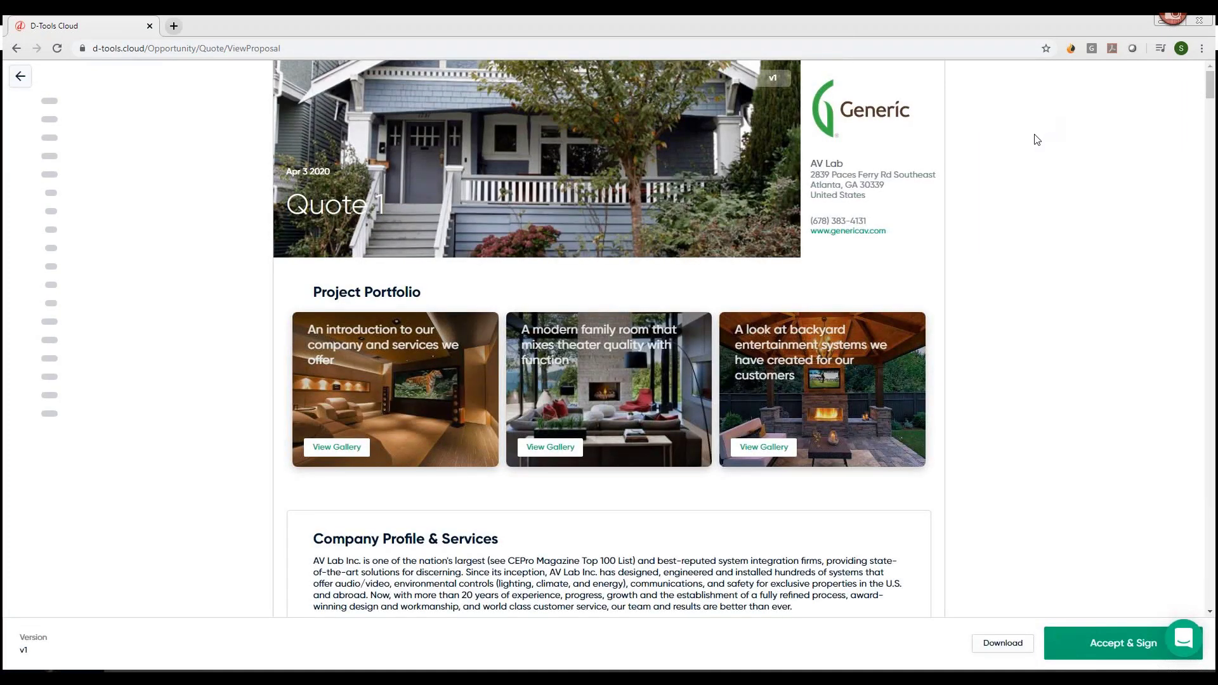
{"action": "mouse_move", "coordinate": [6, 96]}
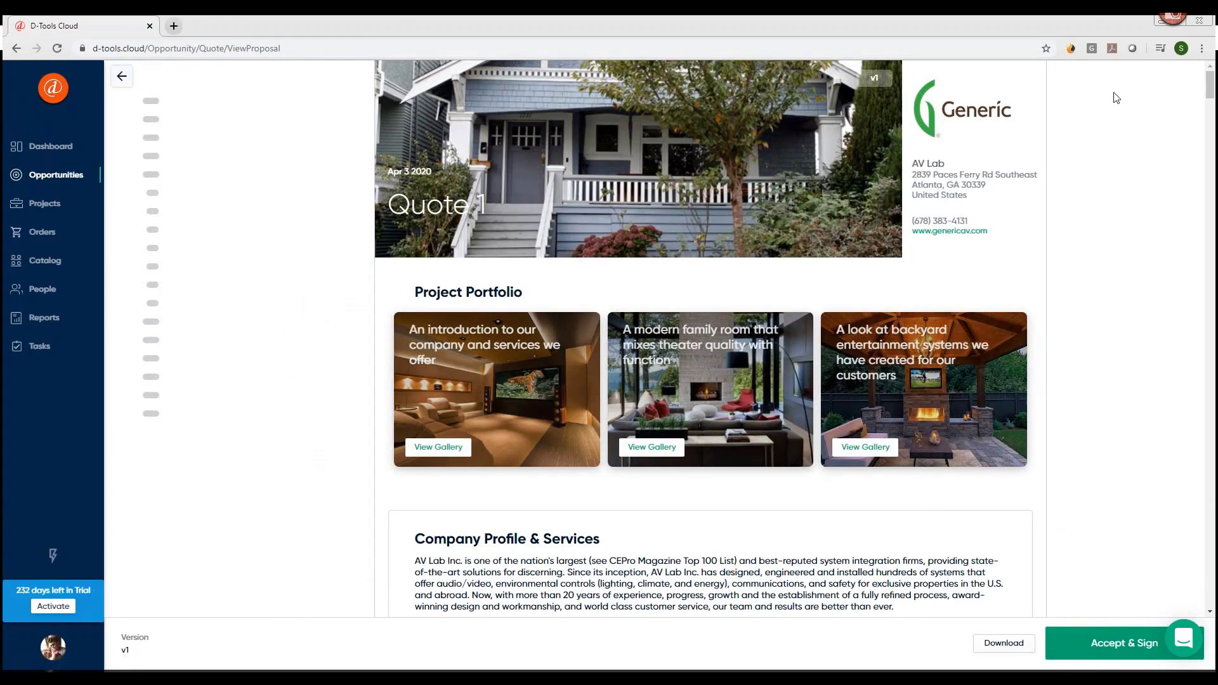
{"action": "left_click", "coordinate": [122, 76]}
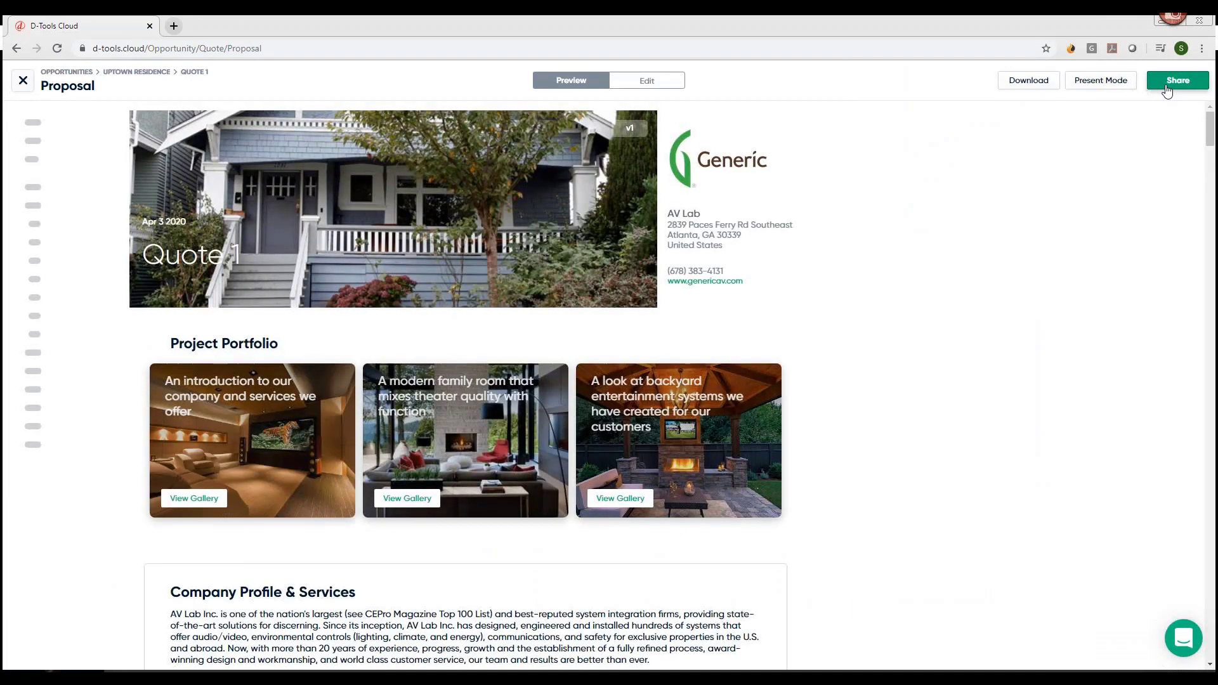
- Draft a Share Proposal email with the AV Lab subject line and no recipient yet
{"action": "left_click", "coordinate": [1177, 80]}
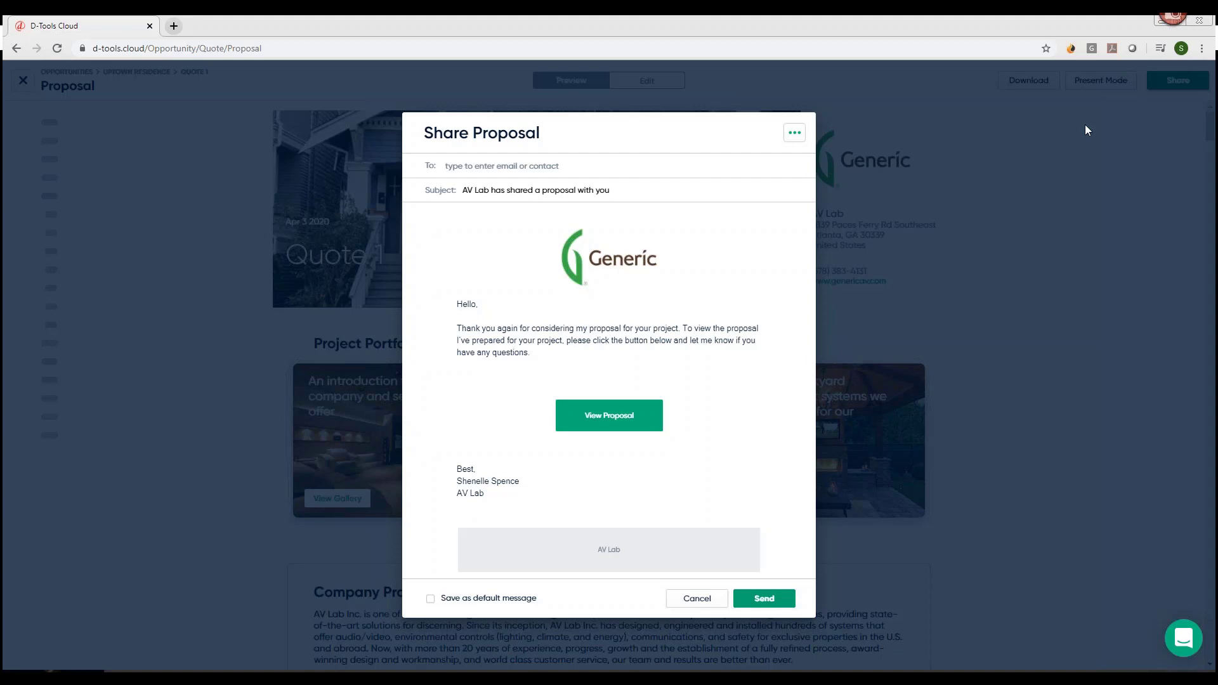
{"action": "mouse_move", "coordinate": [824, 483]}
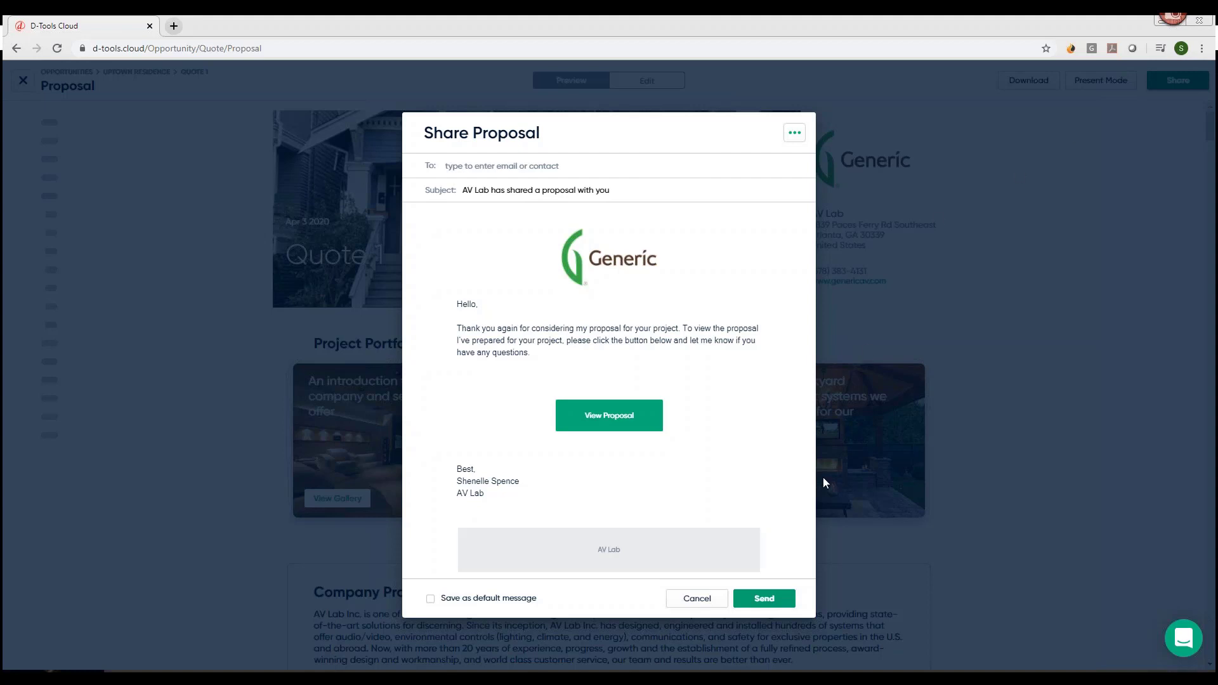